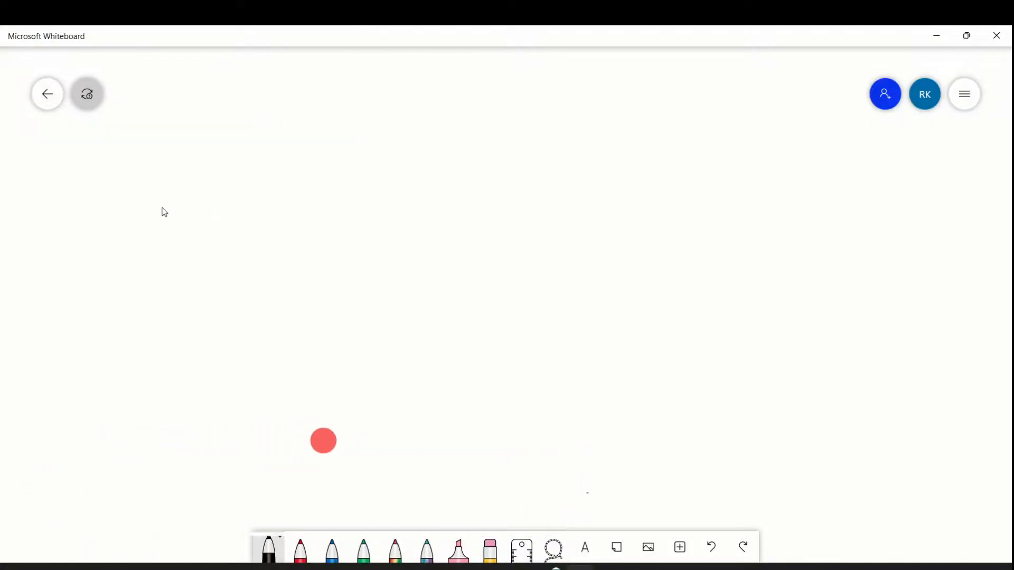
- Handwrite A B C D … Z on the whiteboard, circle A and Z, and draw arrows down
{"action": "left_click_drag", "start_coordinate": [211, 167], "coordinate": [211, 215]}
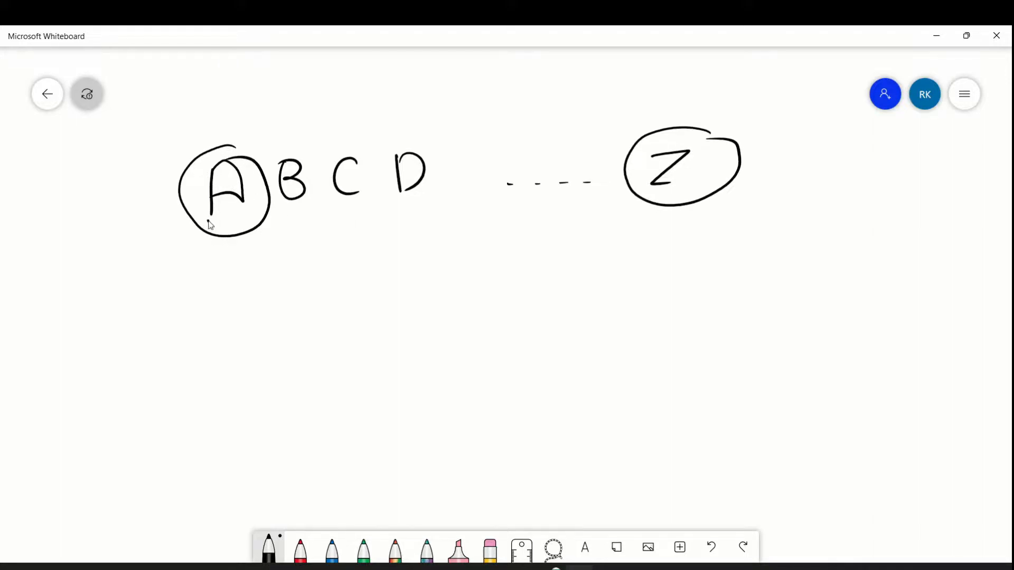
{"action": "left_click_drag", "start_coordinate": [213, 217], "coordinate": [172, 268]}
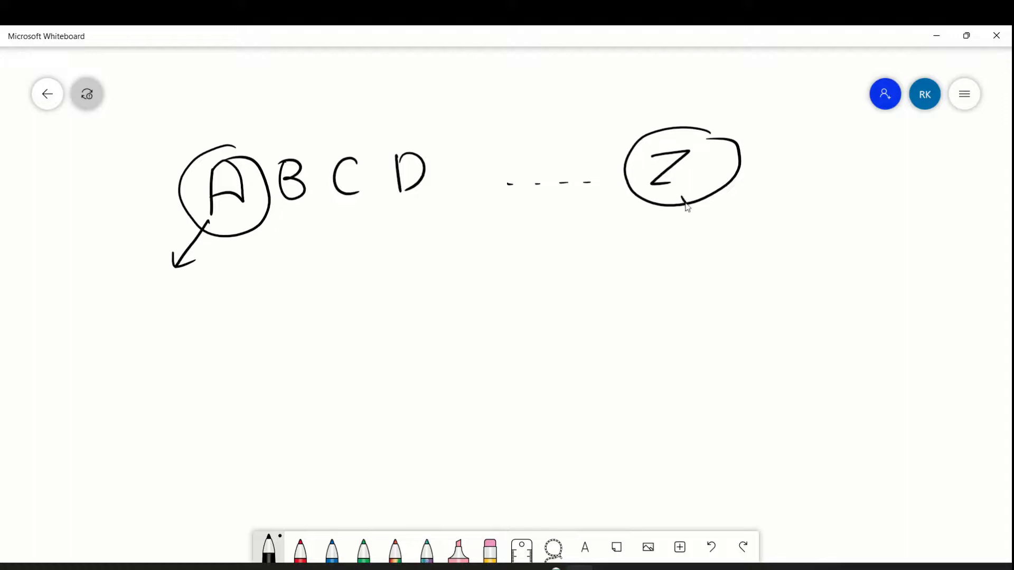
{"action": "left_click_drag", "start_coordinate": [685, 207], "coordinate": [711, 233]}
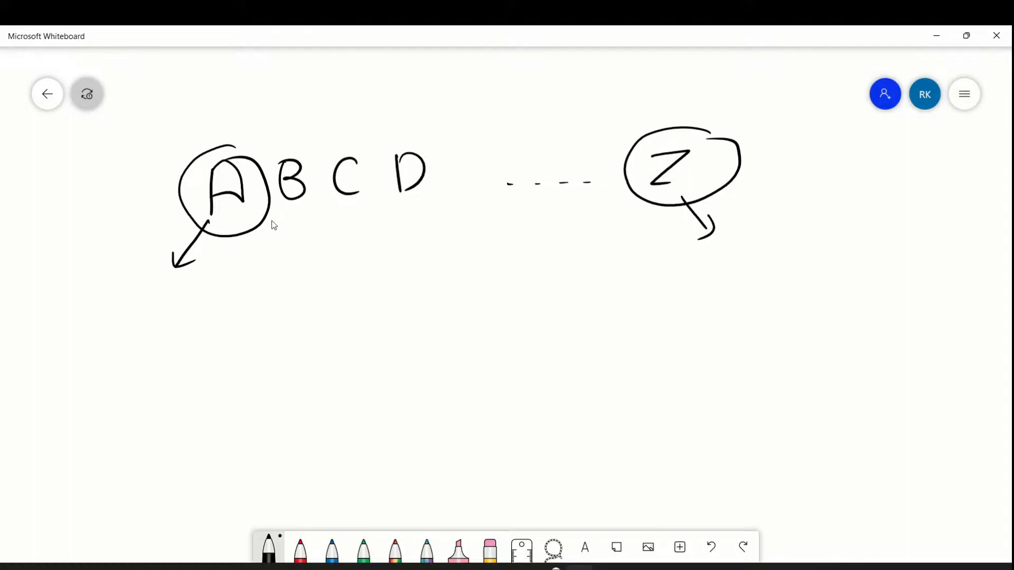
{"action": "mouse_move", "coordinate": [226, 212]}
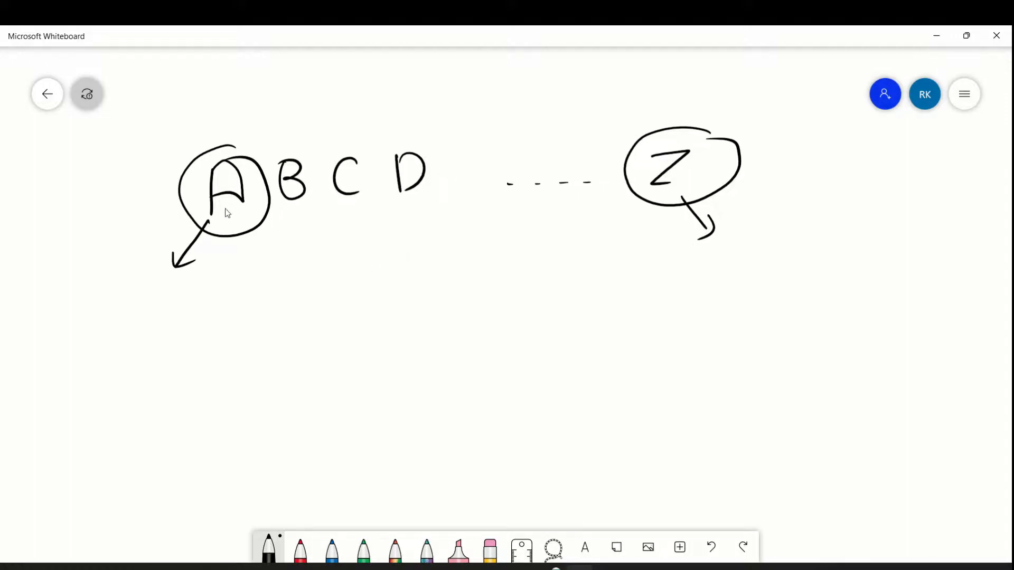
{"action": "mouse_move", "coordinate": [253, 265]}
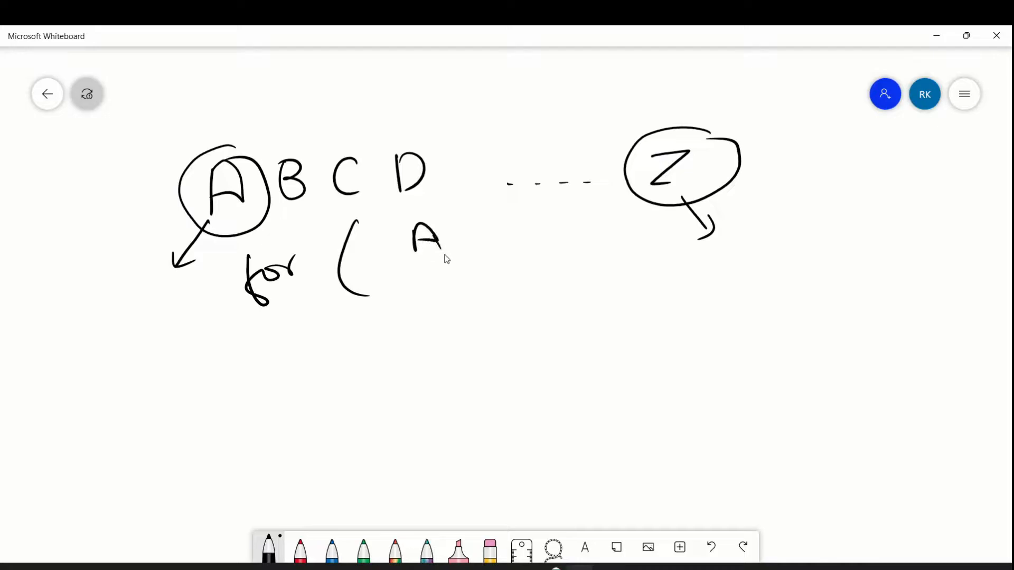
- Write an underlined 'ch ~ A', an underlined circled word on the right, and 'A c Z' below
{"action": "left_click_drag", "start_coordinate": [582, 239], "coordinate": [698, 253]}
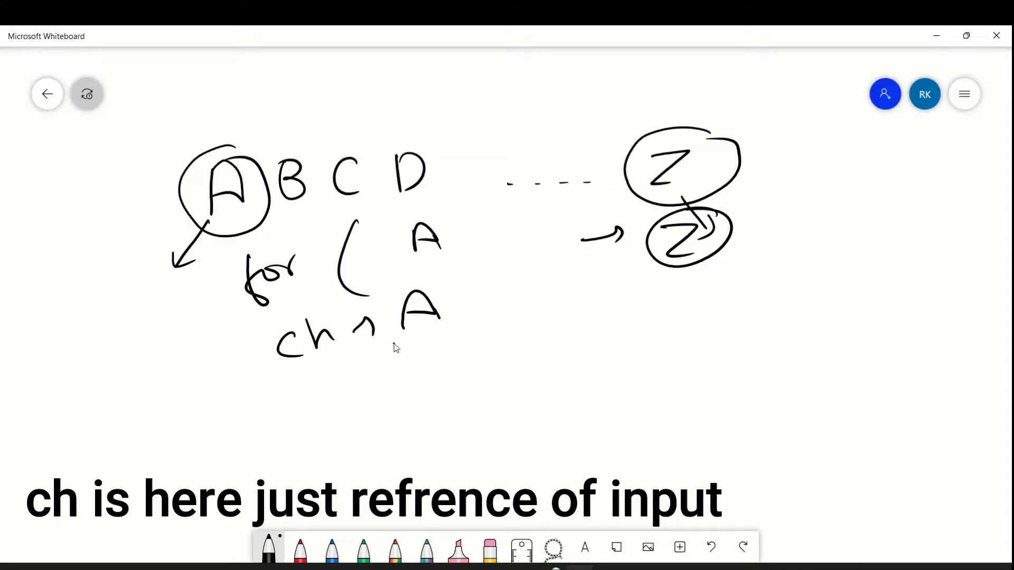
{"action": "left_click_drag", "start_coordinate": [395, 340], "coordinate": [453, 334]}
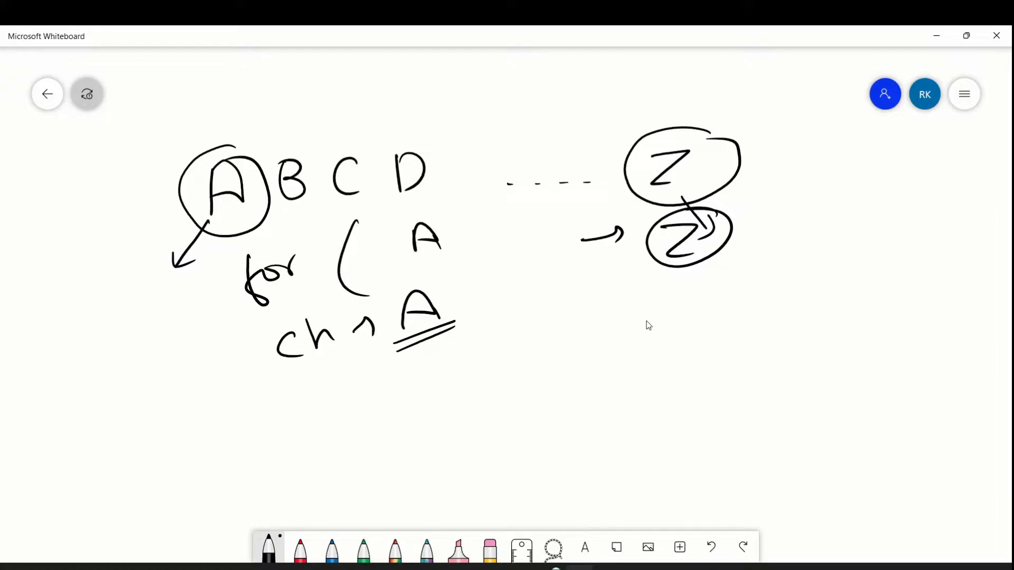
{"action": "left_click_drag", "start_coordinate": [644, 317], "coordinate": [695, 337]}
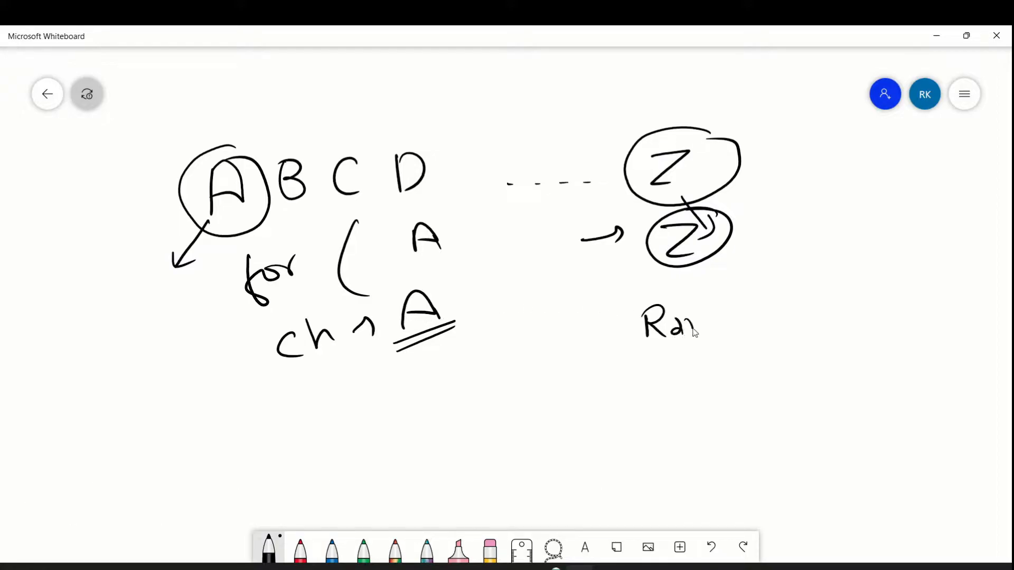
{"action": "left_click_drag", "start_coordinate": [712, 323], "coordinate": [743, 343]}
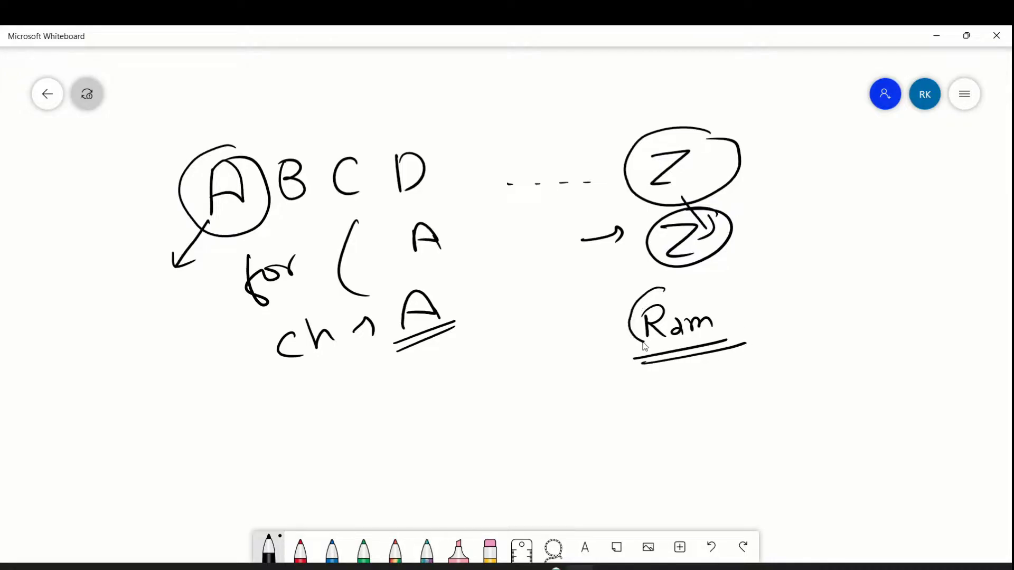
{"action": "left_click_drag", "start_coordinate": [317, 388], "coordinate": [337, 420]}
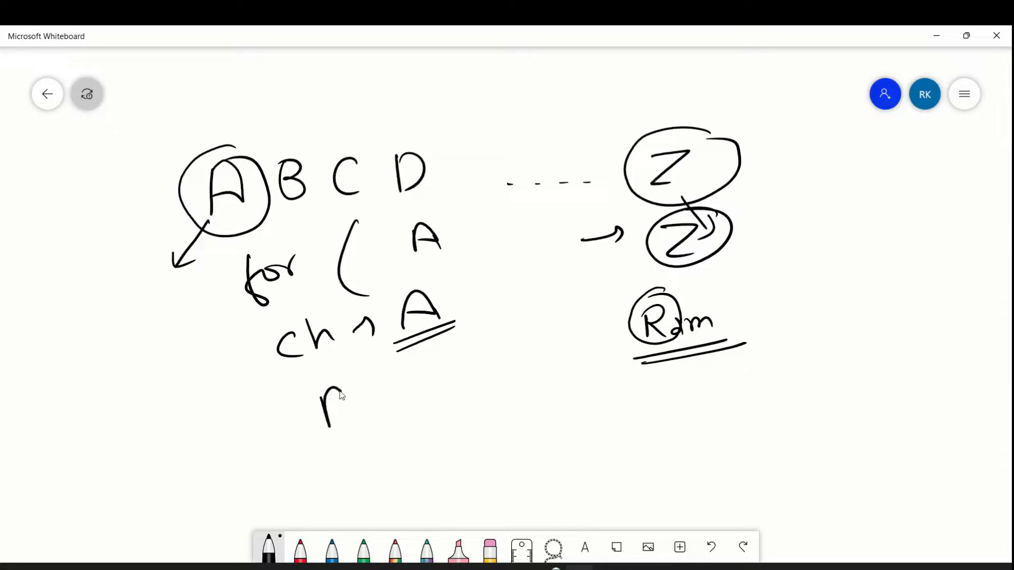
{"action": "left_click_drag", "start_coordinate": [317, 388], "coordinate": [472, 388]}
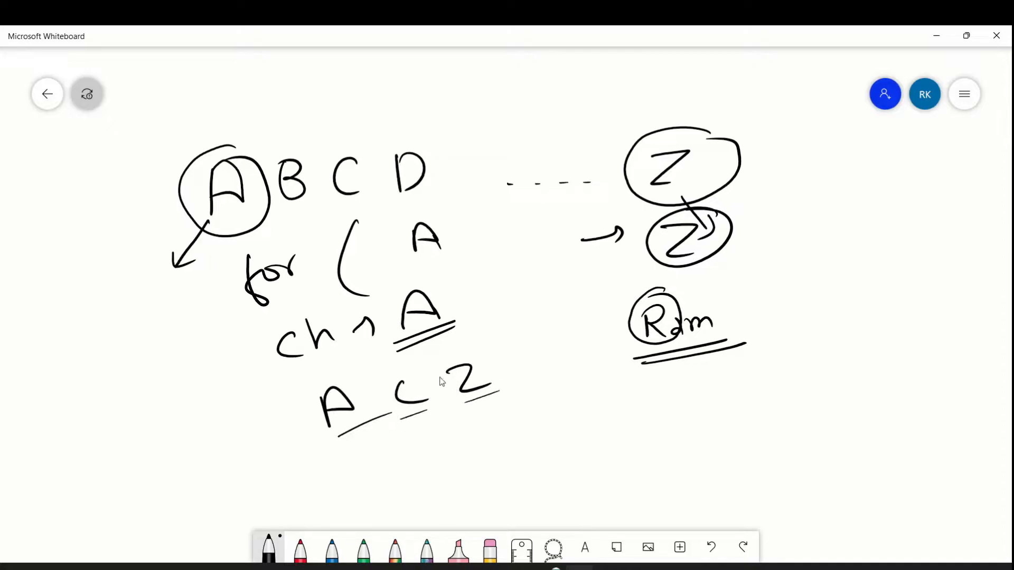
{"action": "mouse_move", "coordinate": [72, 349]}
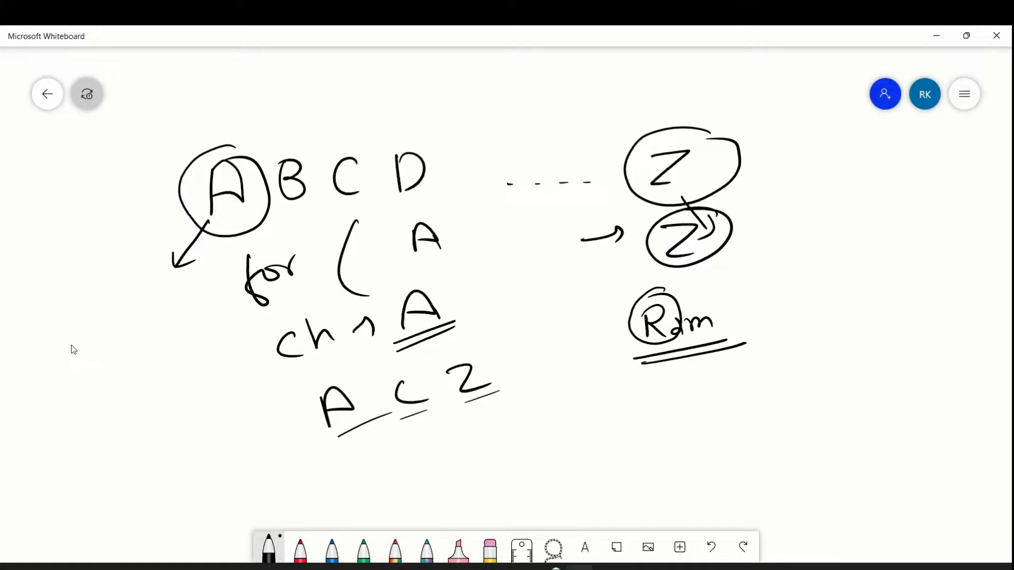
- Write 'A = 65' and 'Z = 90', circle both values, and start 'a =' at the top
{"action": "left_click_drag", "start_coordinate": [72, 323], "coordinate": [123, 349]}
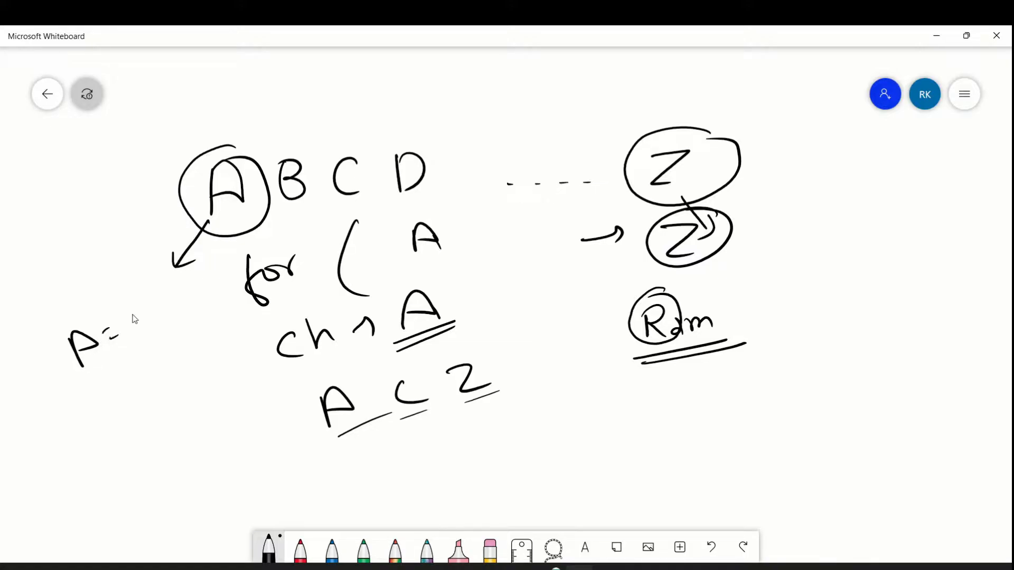
{"action": "left_click_drag", "start_coordinate": [126, 310], "coordinate": [168, 317]}
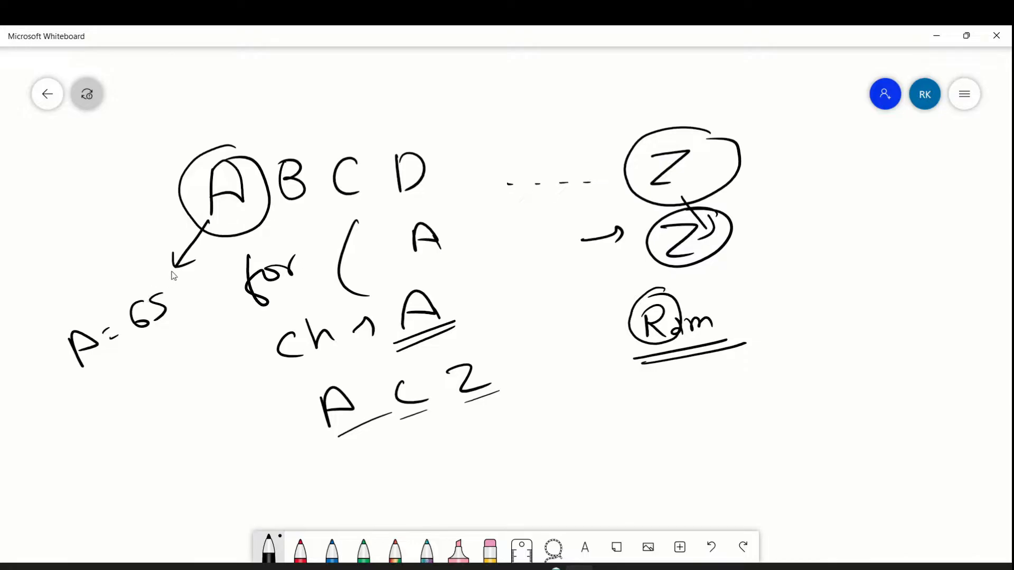
{"action": "mouse_move", "coordinate": [86, 413]}
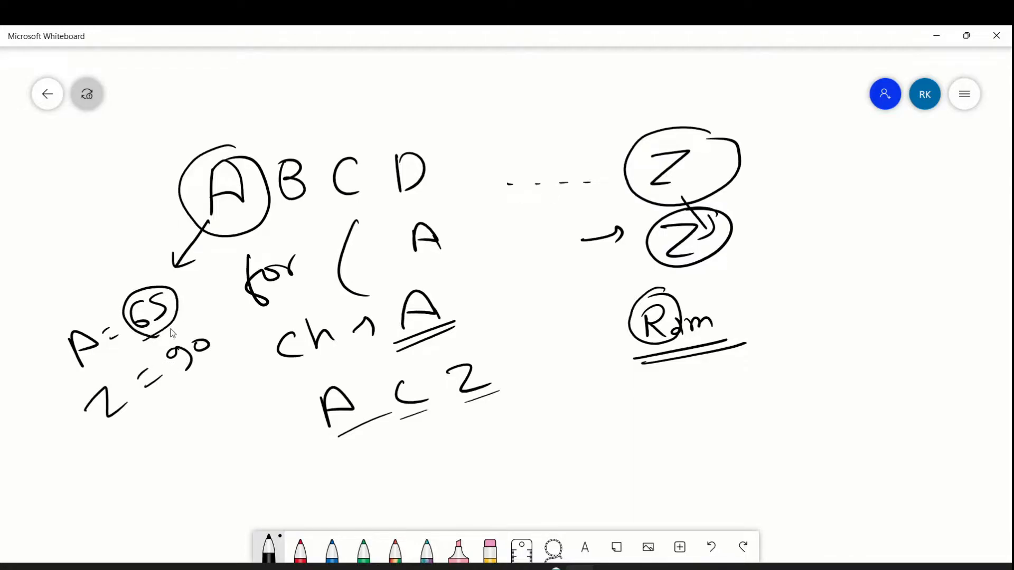
{"action": "left_click_drag", "start_coordinate": [175, 336], "coordinate": [213, 369]}
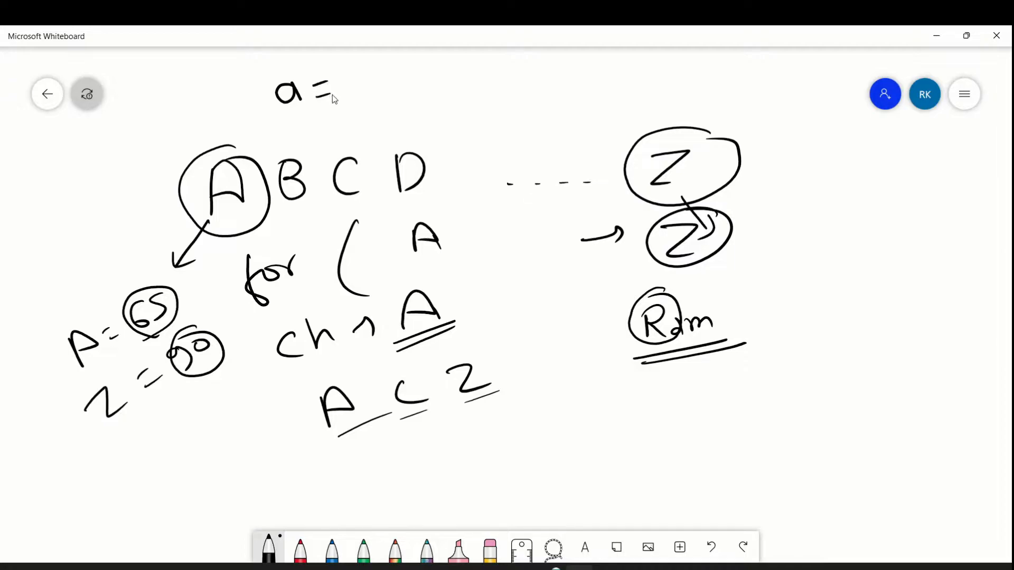
{"action": "left_click_drag", "start_coordinate": [349, 77], "coordinate": [401, 103]}
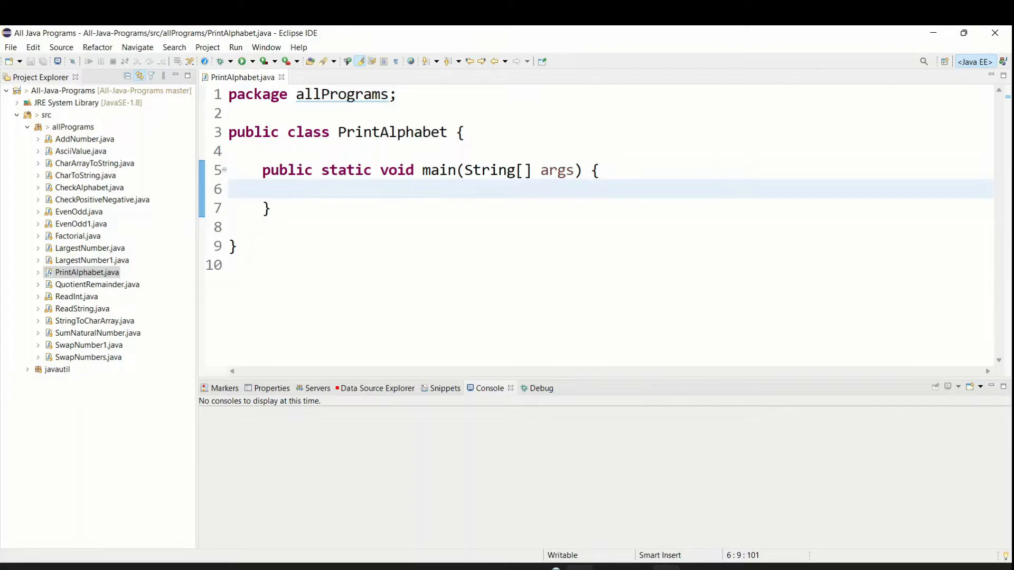
- Declare a char variable c inside main
{"action": "type", "text": "char"}
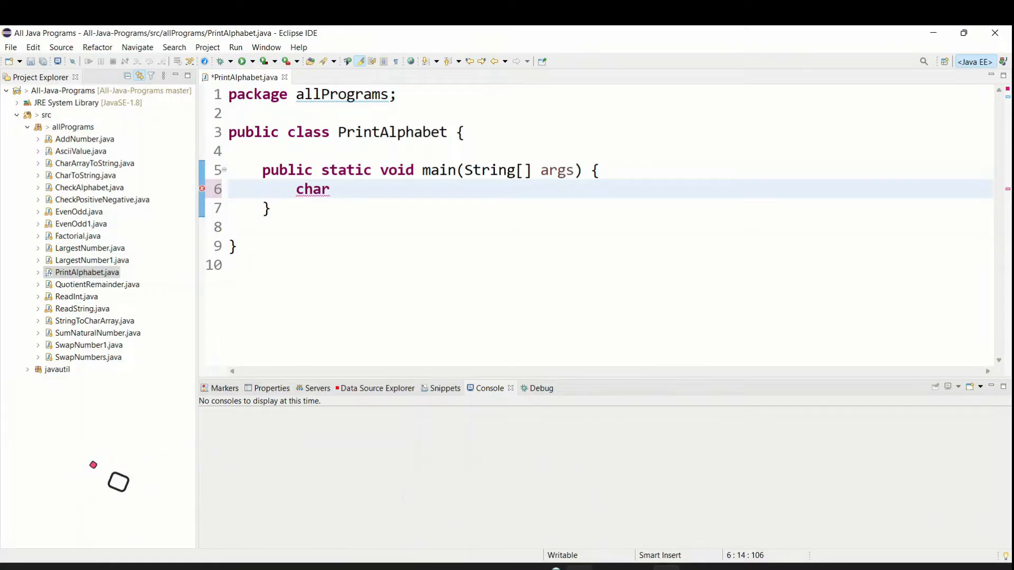
{"action": "type", "text": "c"}
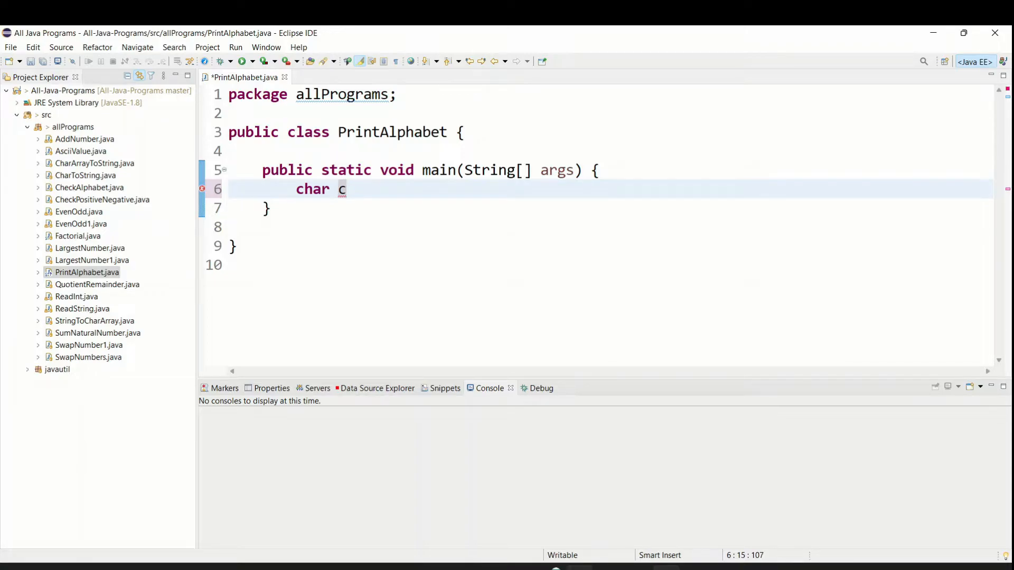
{"action": "type", "text": ";"}
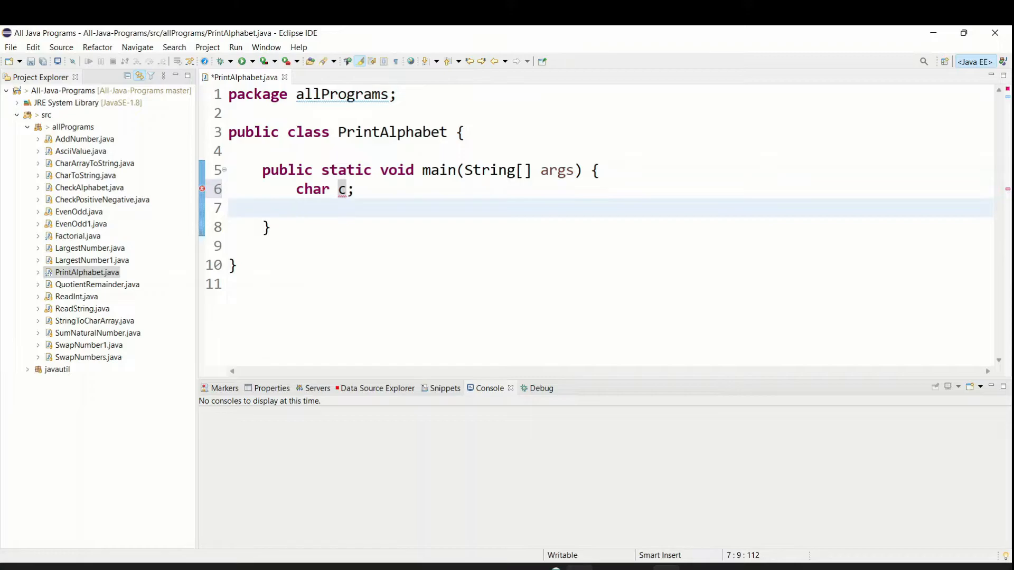
- Type the loop header for(c='A', c<='Z', ++c) with an opening brace
{"action": "type", "text": "fo"}
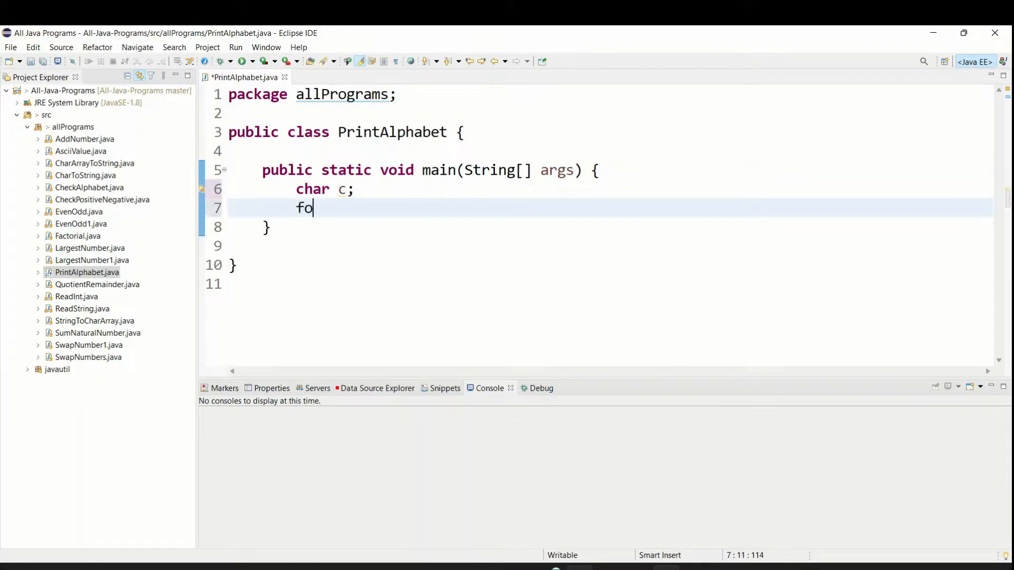
{"action": "type", "text": "r(c='"}
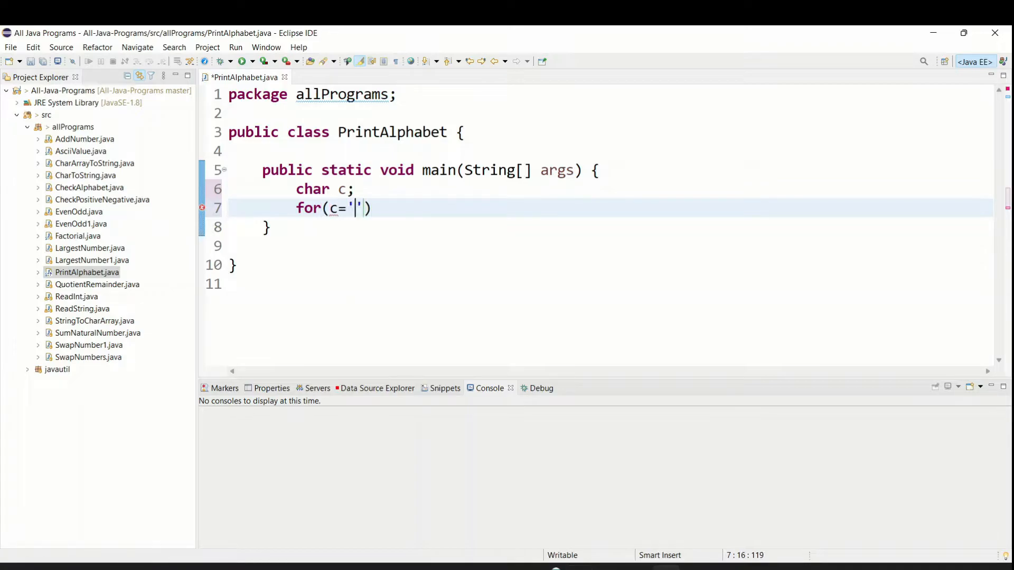
{"action": "type", "text": "A"}
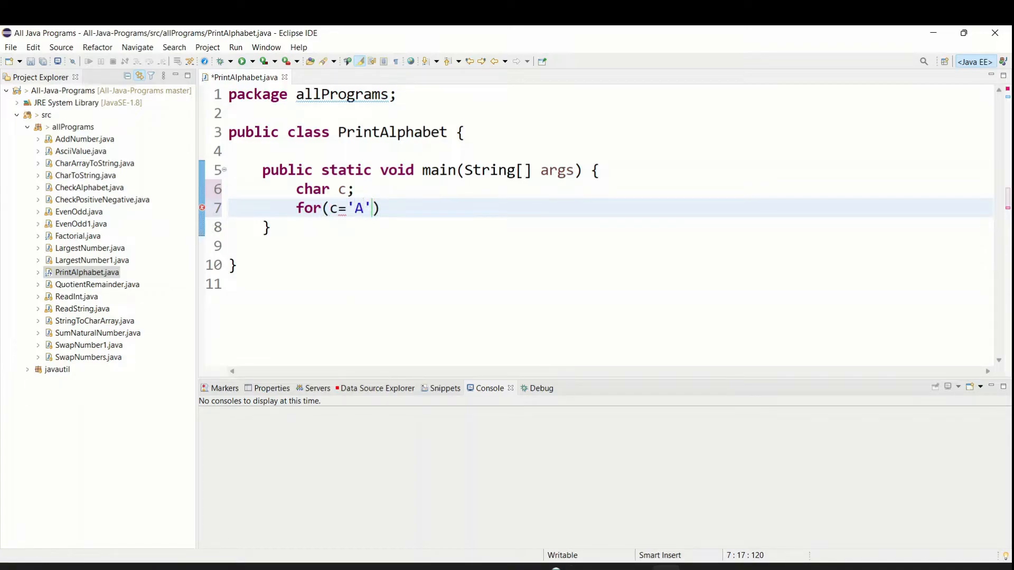
{"action": "type", "text": ","}
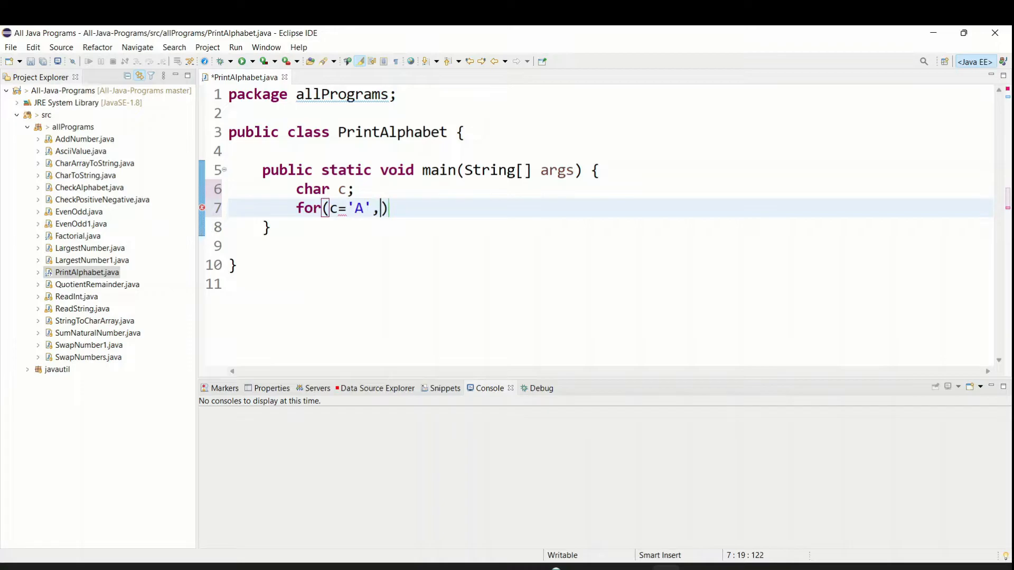
{"action": "type", "text": "c"}
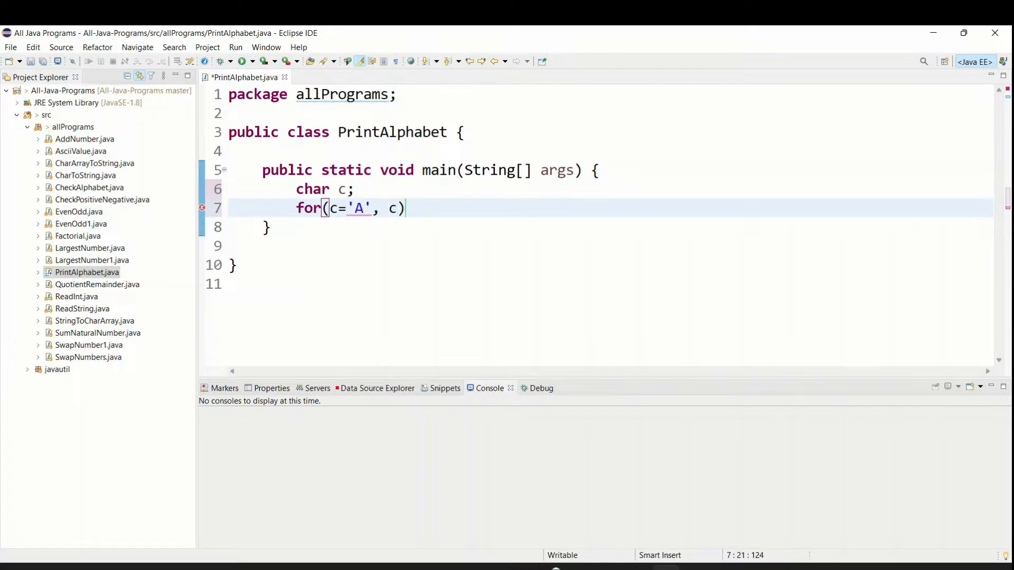
{"action": "type", "text": "<"}
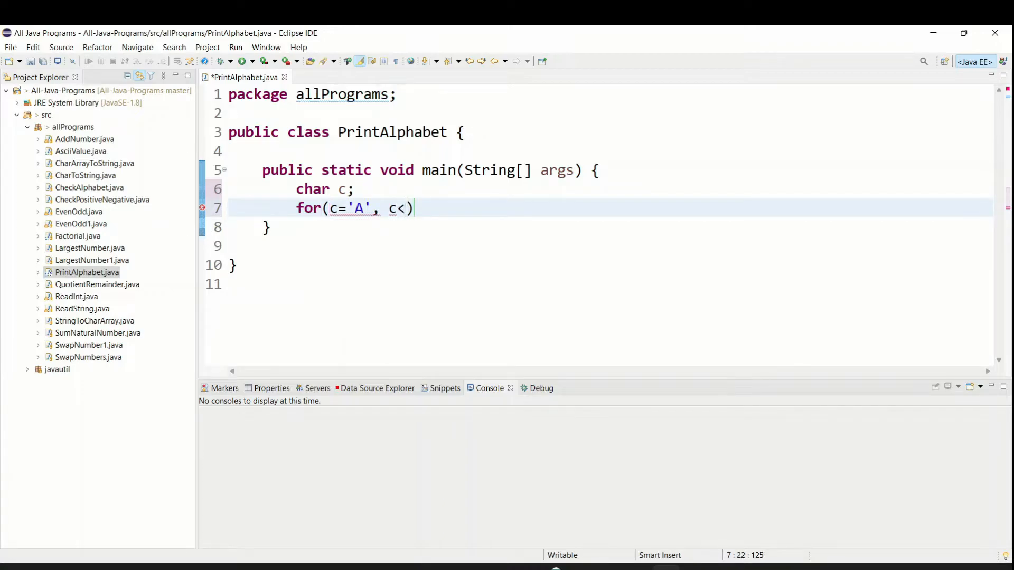
{"action": "type", "text": "="}
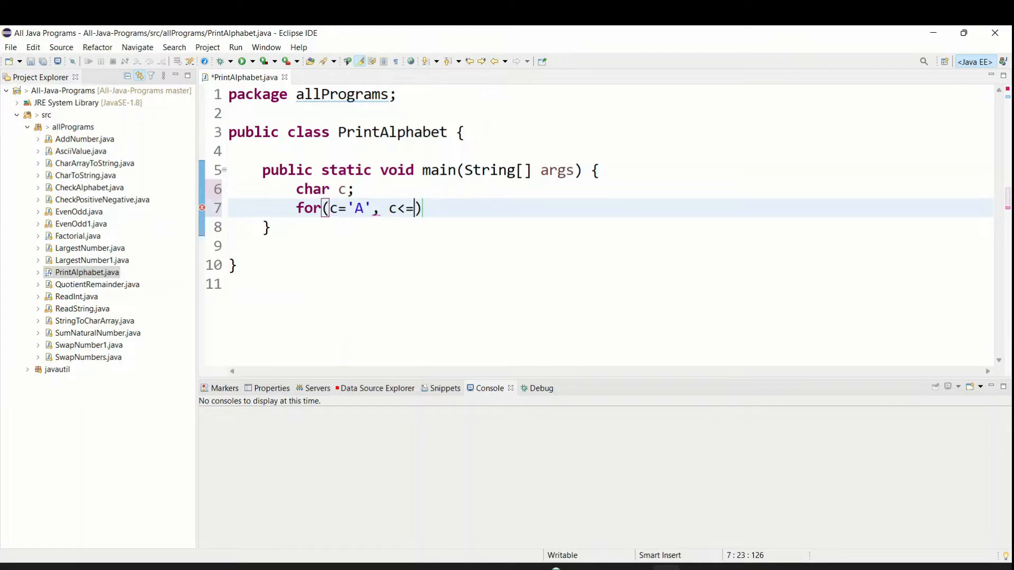
{"action": "type", "text": "'Z'"}
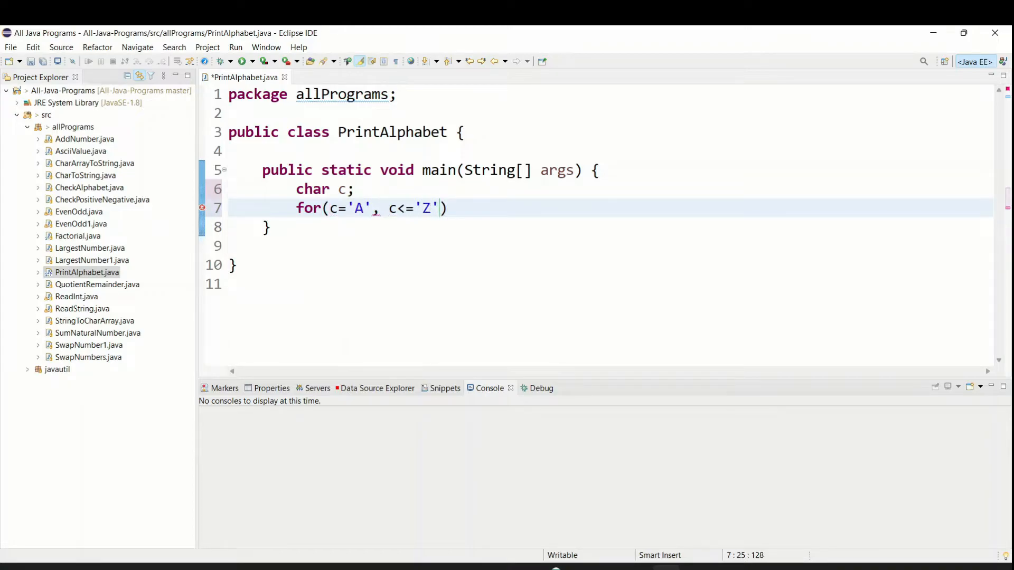
{"action": "type", "text": ","}
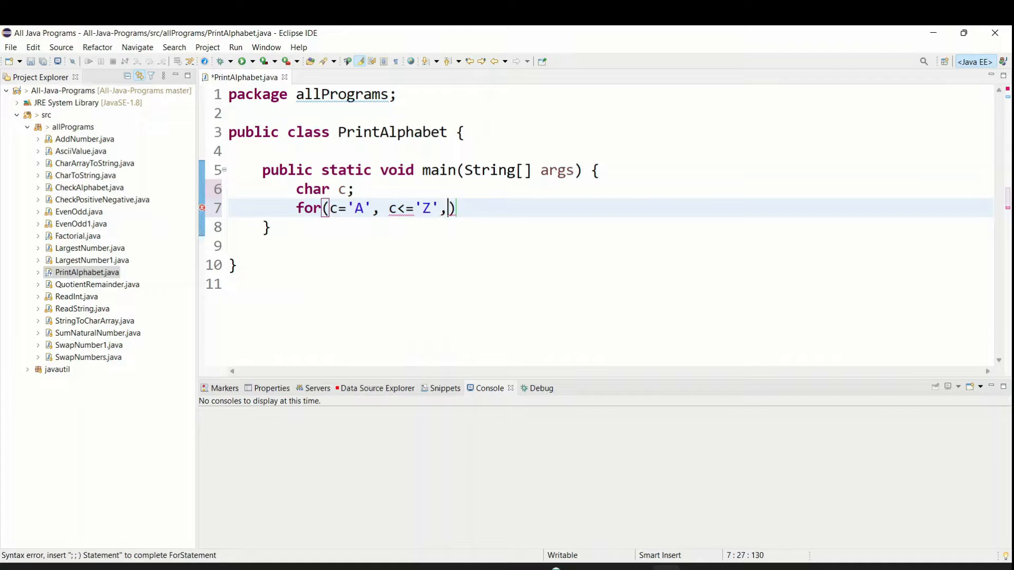
{"action": "type", "text": "\" \""}
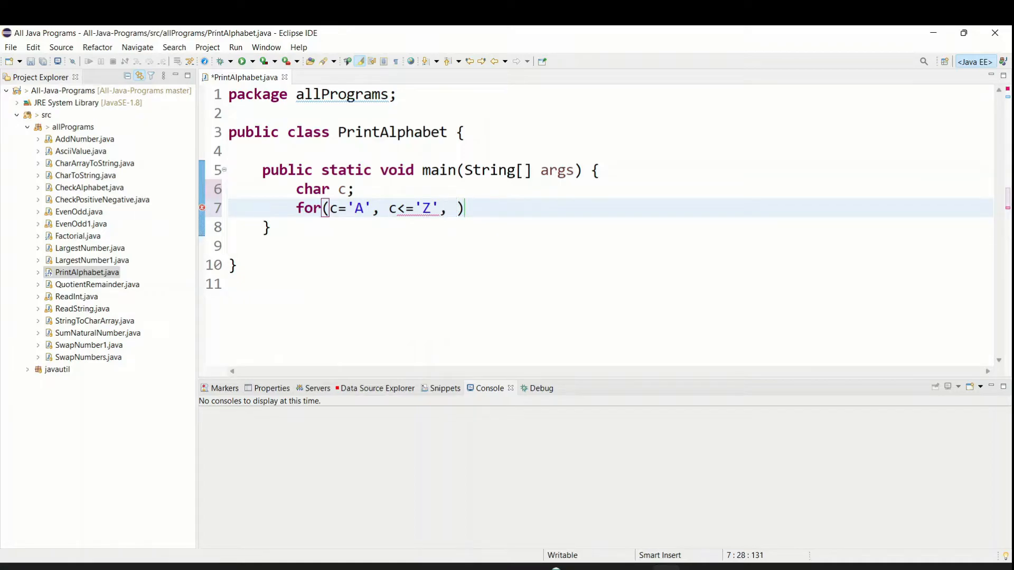
{"action": "type", "text": "++c"}
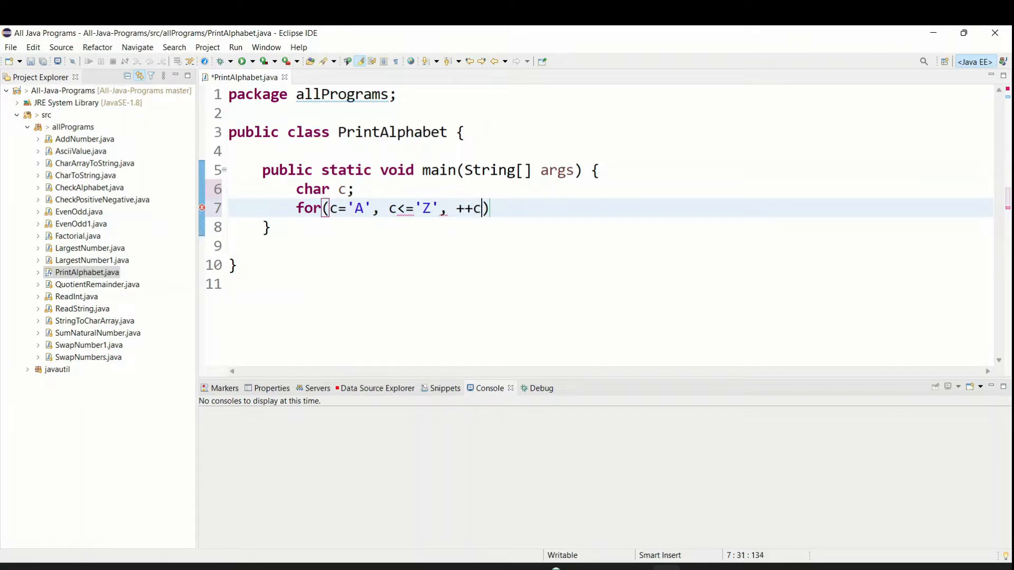
{"action": "type", "text": "{"}
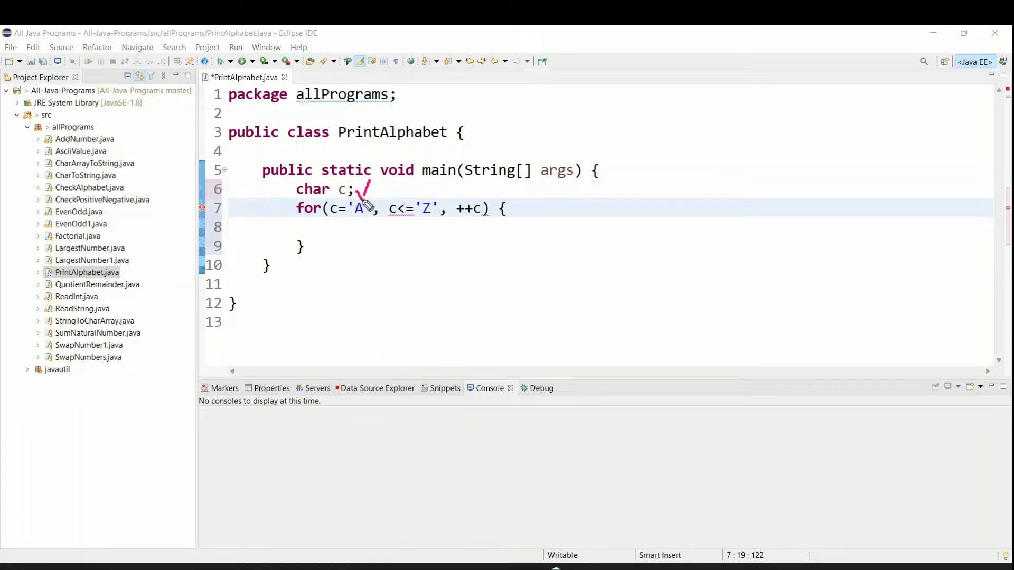
{"action": "mouse_move", "coordinate": [422, 182]}
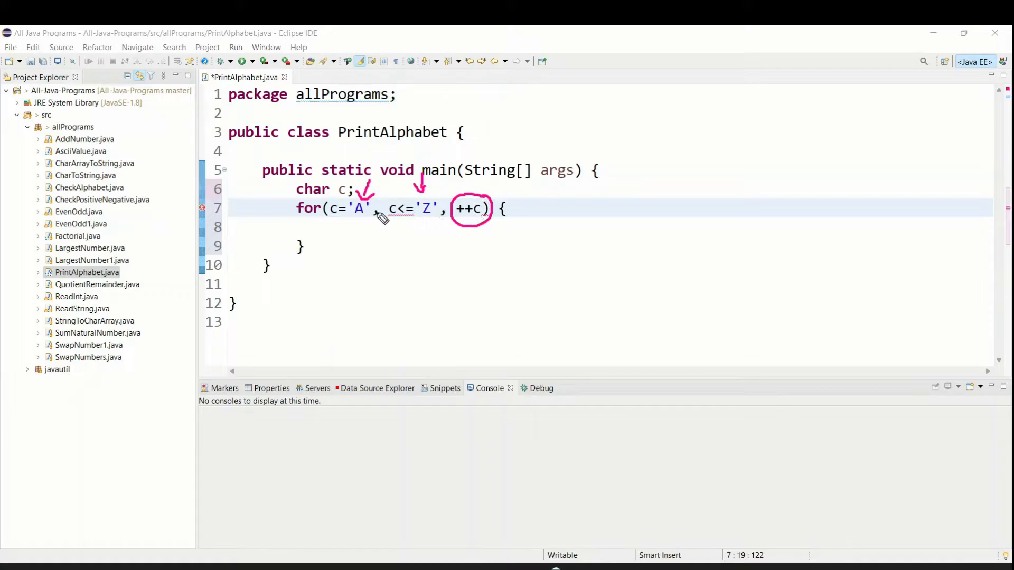
{"action": "mouse_move", "coordinate": [379, 223]}
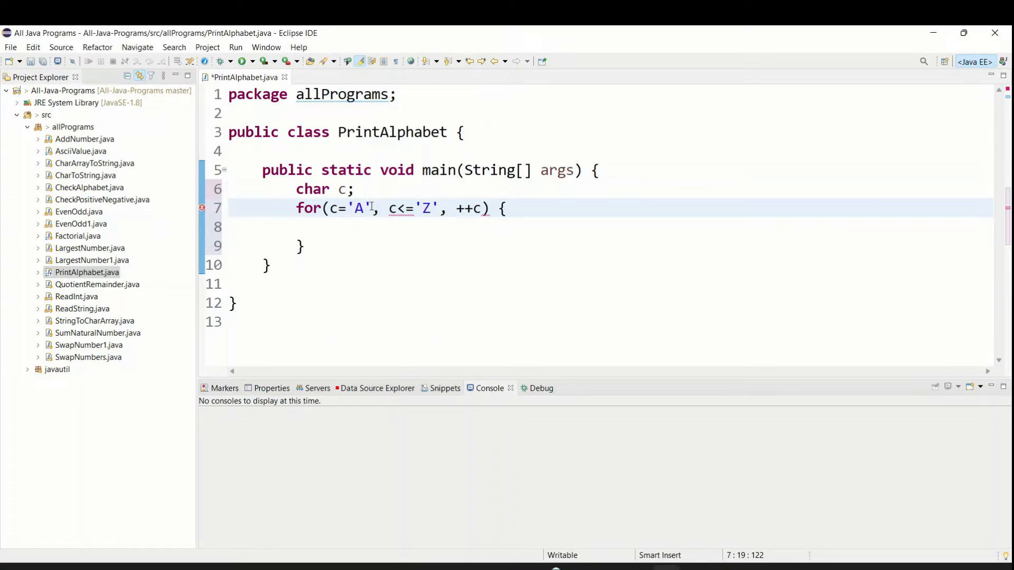
- Change both commas in the header to semicolons: for(c='A'; c<='Z'; ++c)
{"action": "type", "text": ";"}
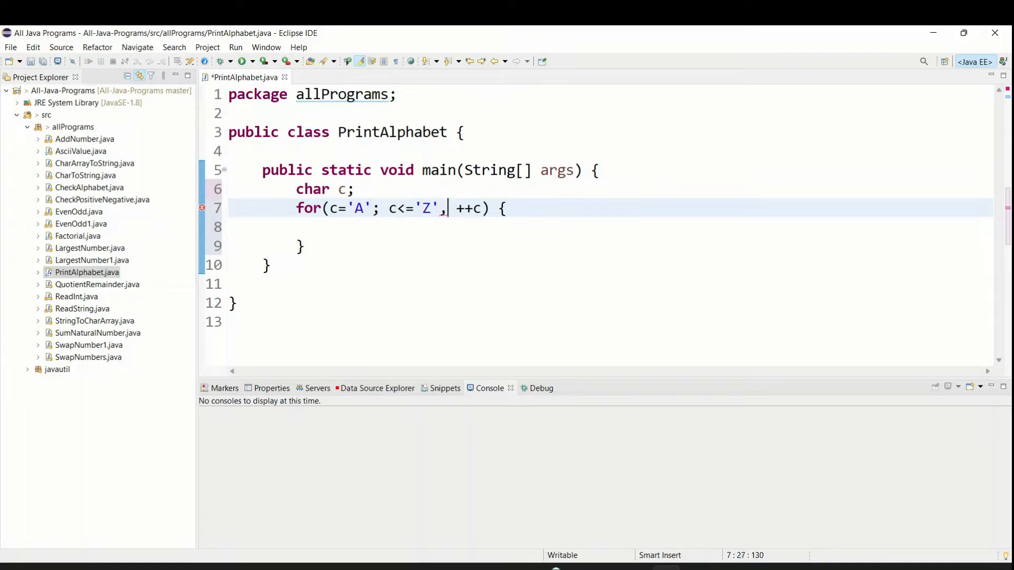
{"action": "type", "text": ";"}
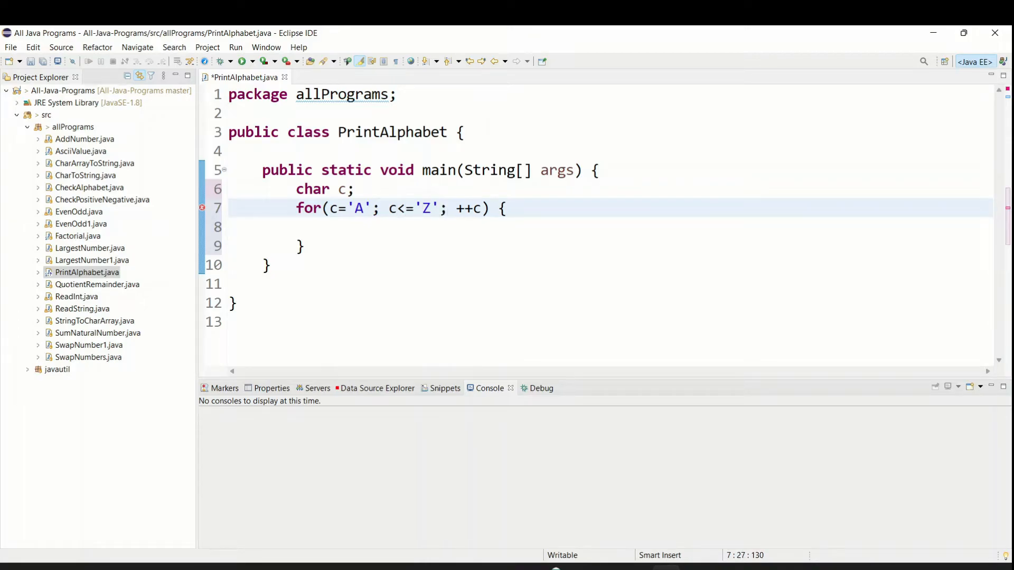
- Insert the sysout template as System.out.print(c + " ") in the loop body and save
{"action": "type", "text": "s"}
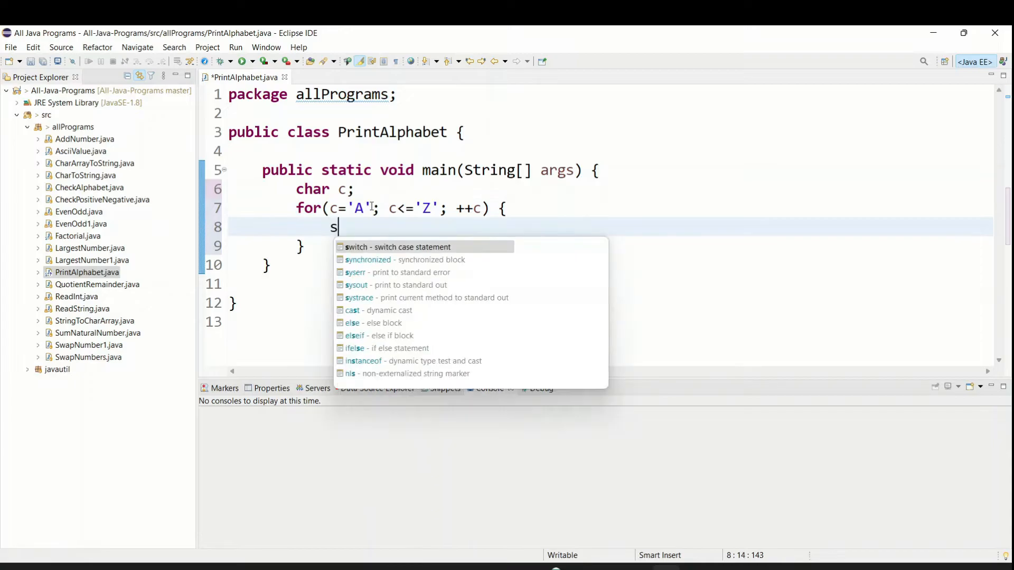
{"action": "type", "text": "ys"}
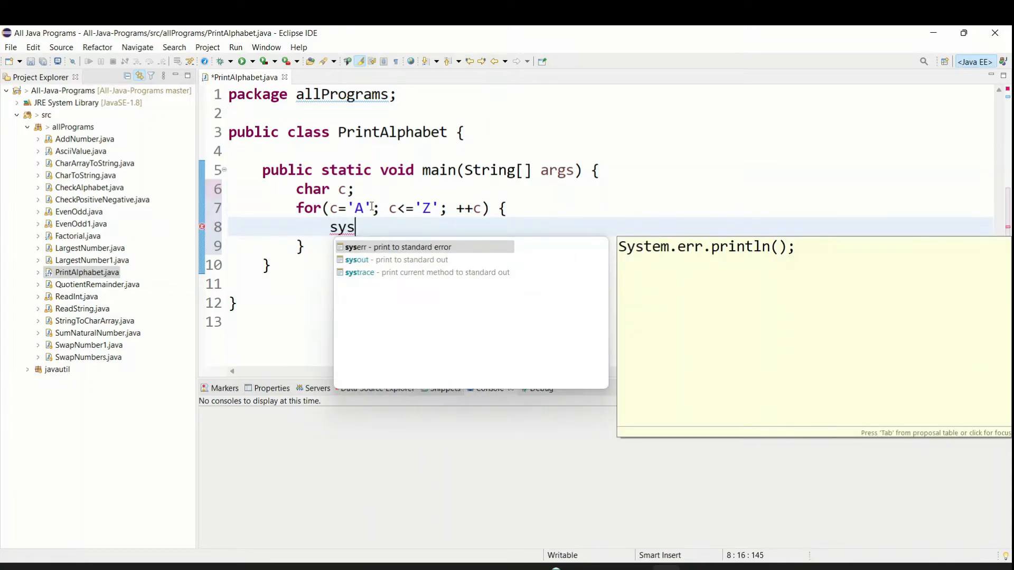
{"action": "left_click", "coordinate": [358, 260]}
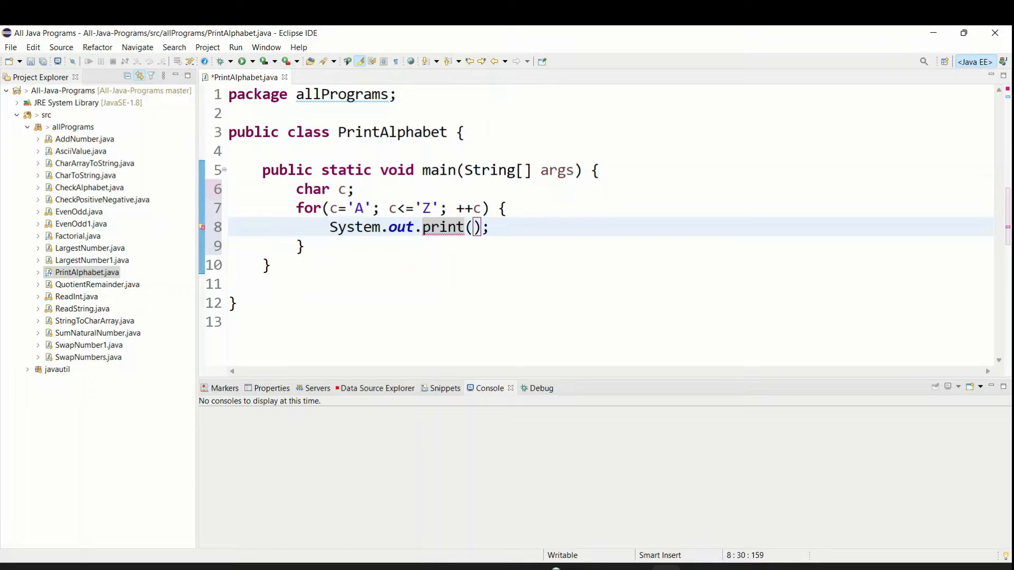
{"action": "type", "text": "c"}
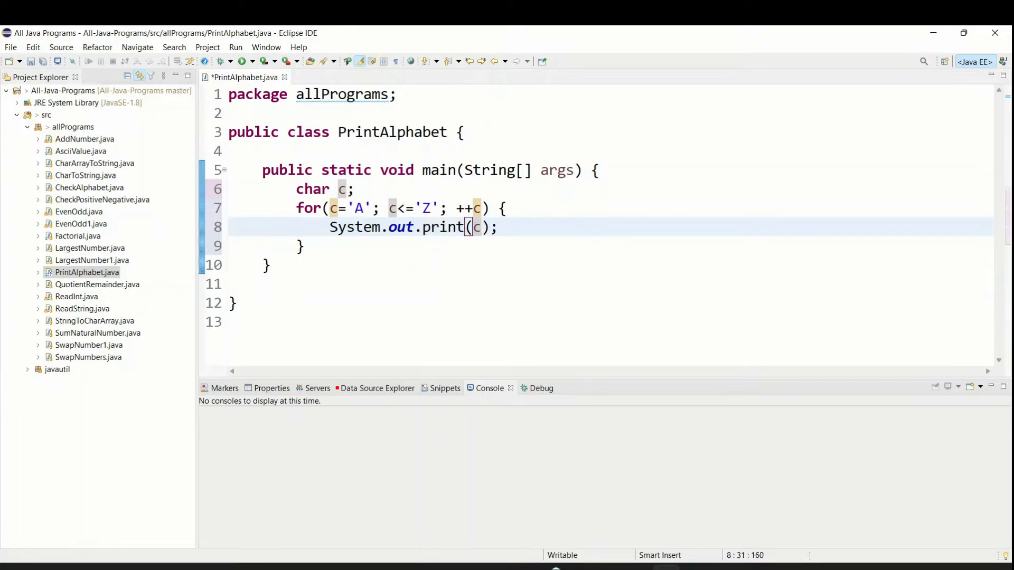
{"action": "type", "text": "+"}
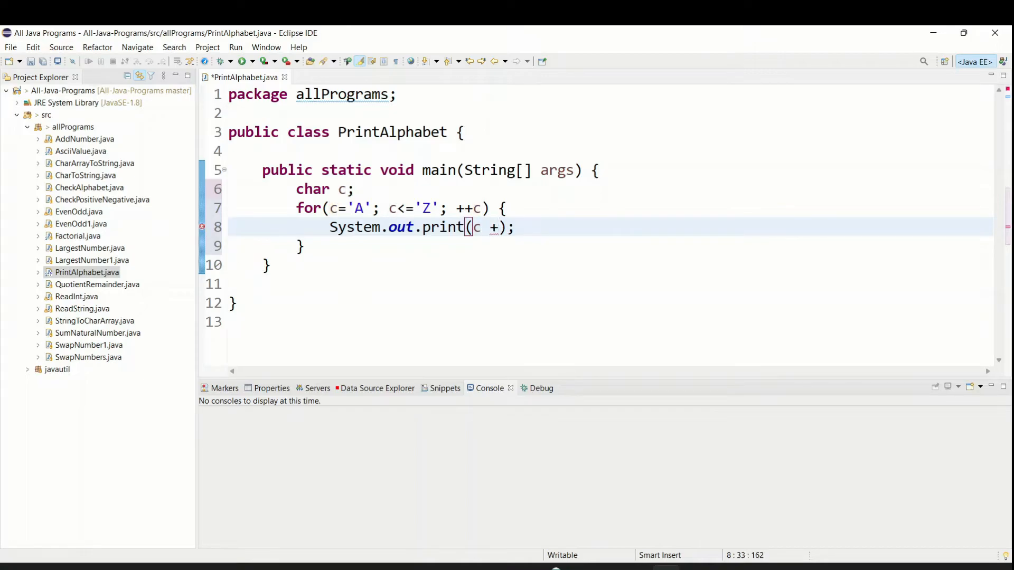
{"action": "type", "text": "\" \""}
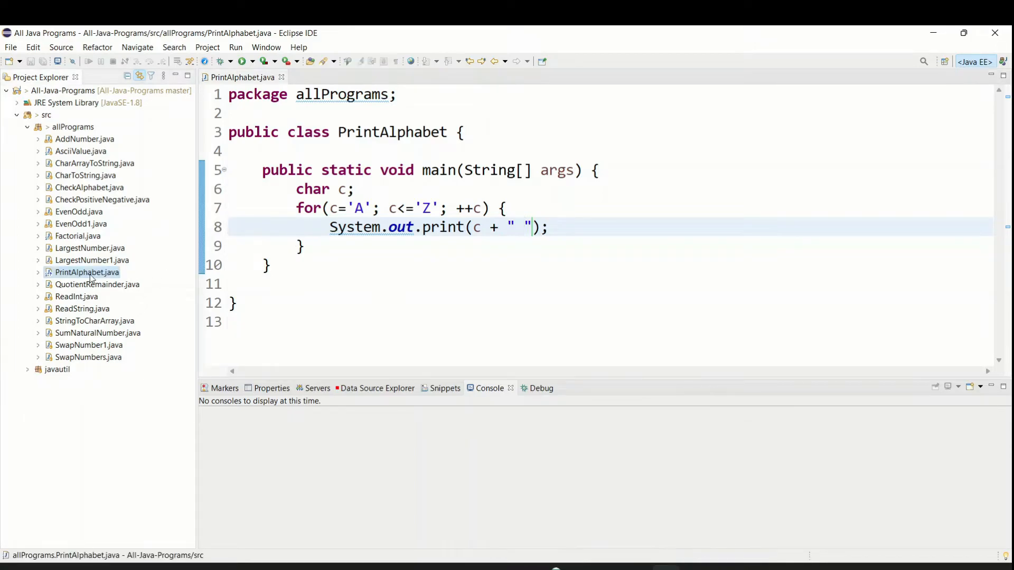
- Run PrintAlphabet as a Java Application, select the A–Z console output, then the first loop
{"action": "right_click", "coordinate": [86, 272]}
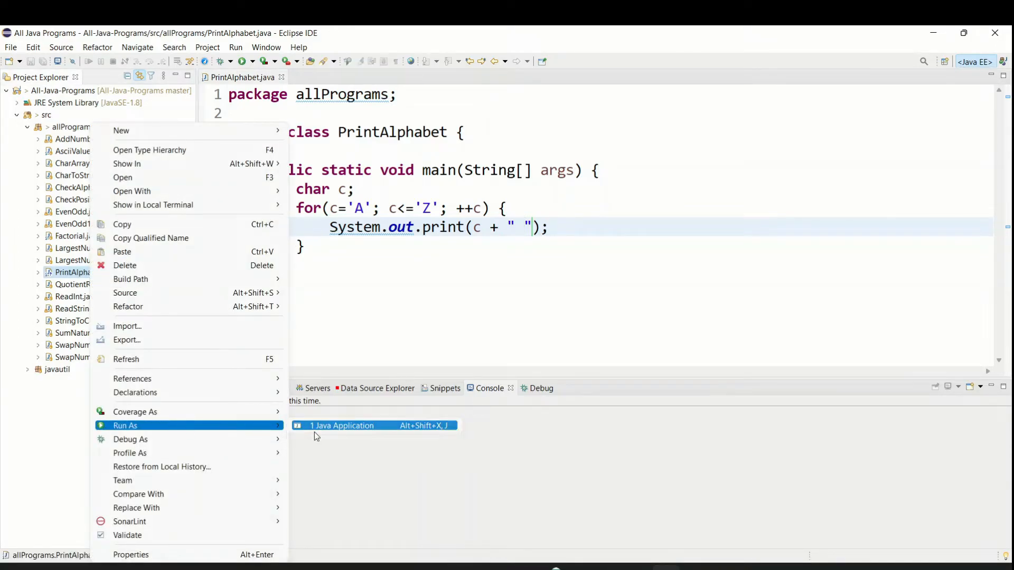
{"action": "left_click", "coordinate": [342, 426]}
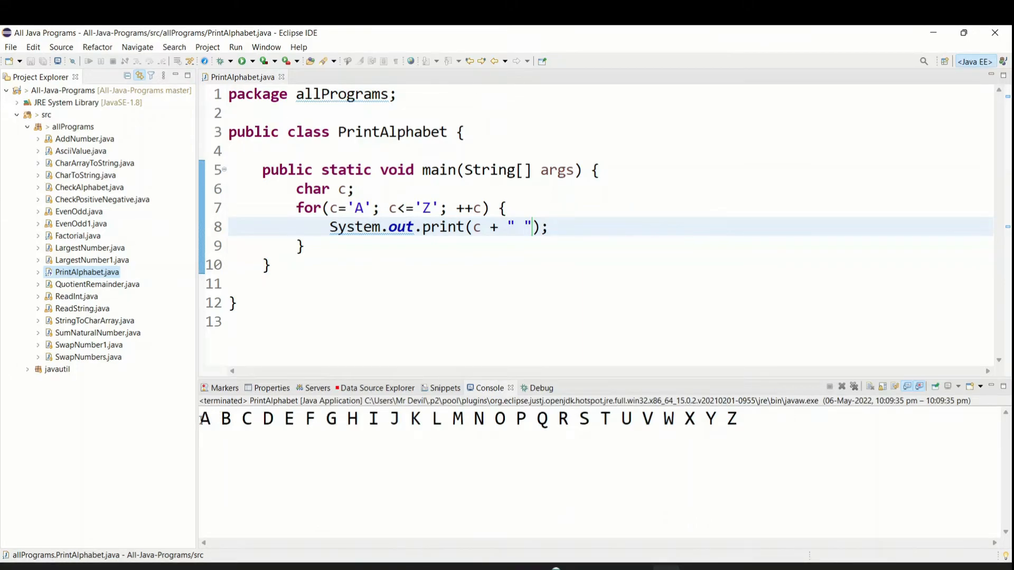
{"action": "left_click_drag", "start_coordinate": [202, 418], "coordinate": [469, 418]}
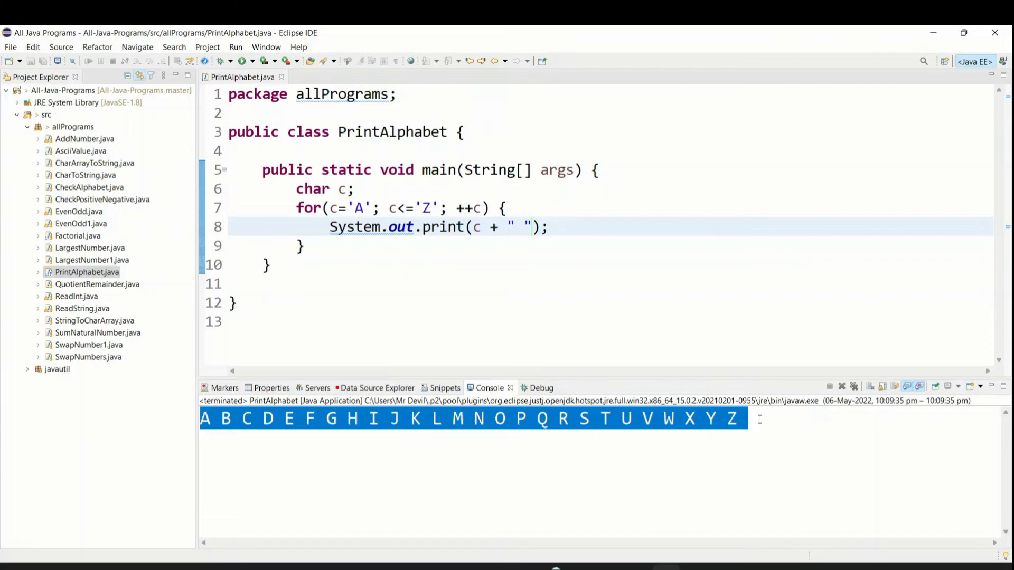
{"action": "mouse_move", "coordinate": [514, 313]}
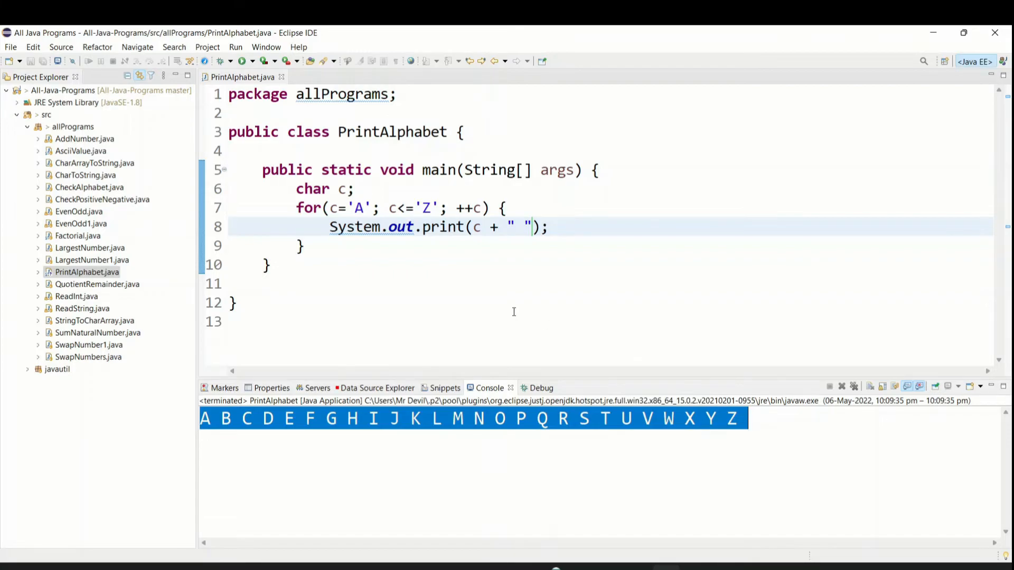
{"action": "mouse_move", "coordinate": [484, 294]}
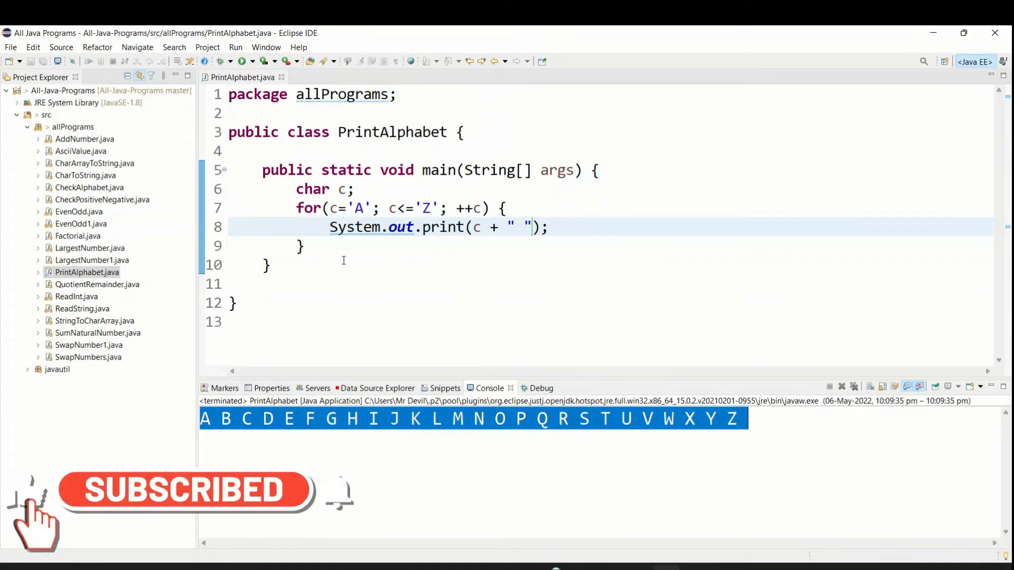
{"action": "left_click_drag", "start_coordinate": [296, 207], "coordinate": [304, 246]}
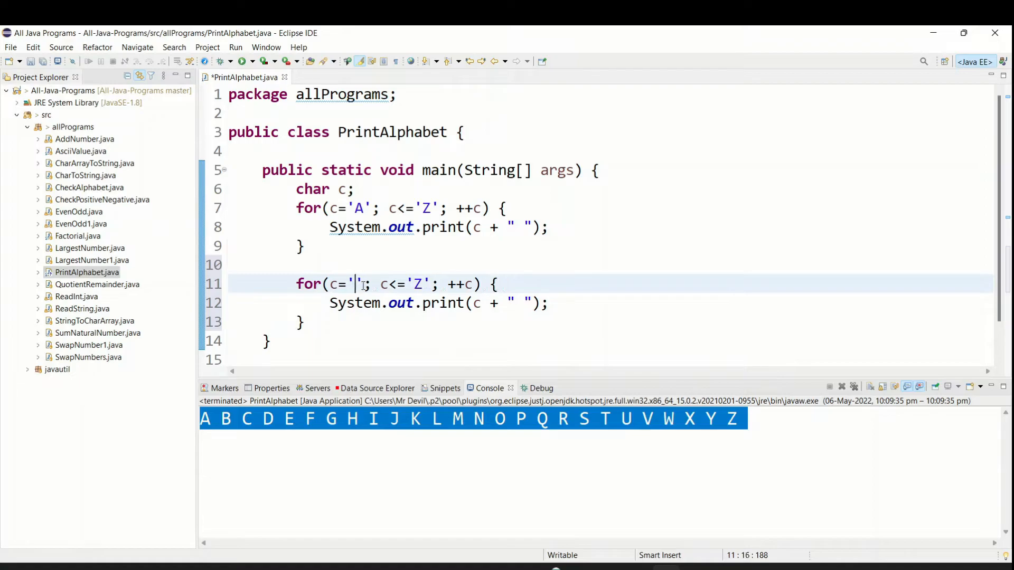
- Add a copied loop over 'a' to 'z' and a System.out.println("----") separator between loops
{"action": "type", "text": "a"}
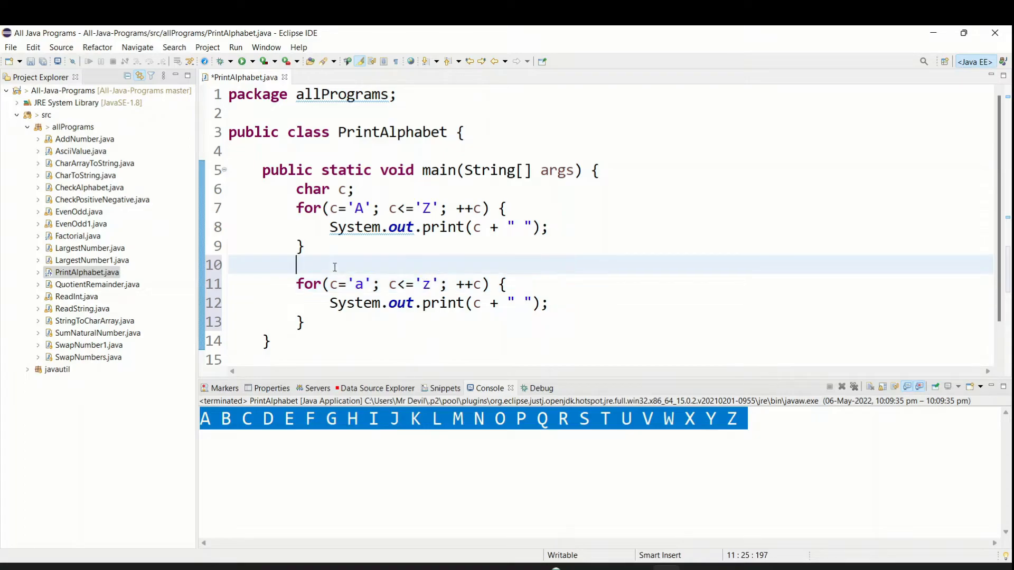
{"action": "type", "text": "sys"}
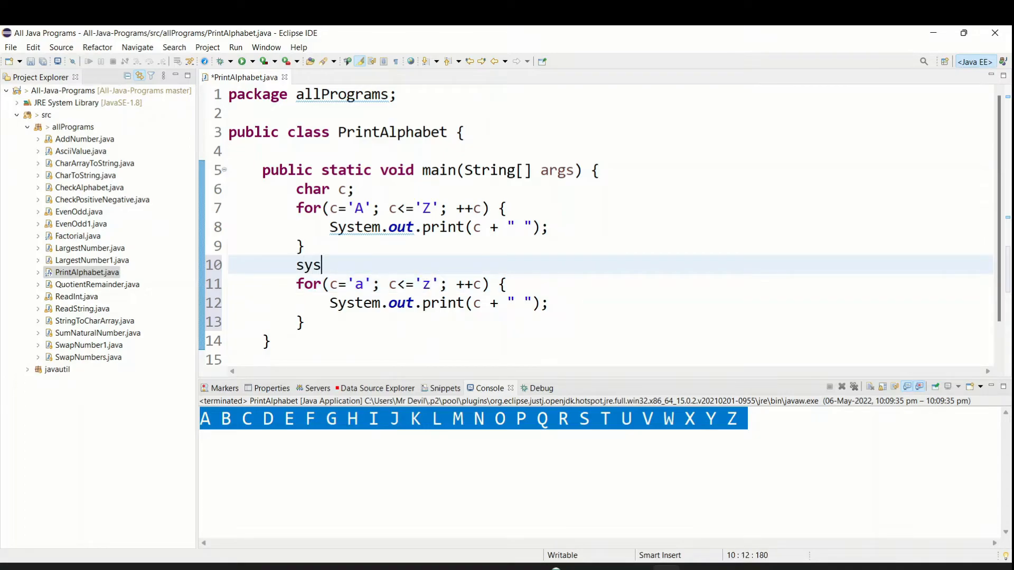
{"action": "key", "text": "Ctrl+Space"}
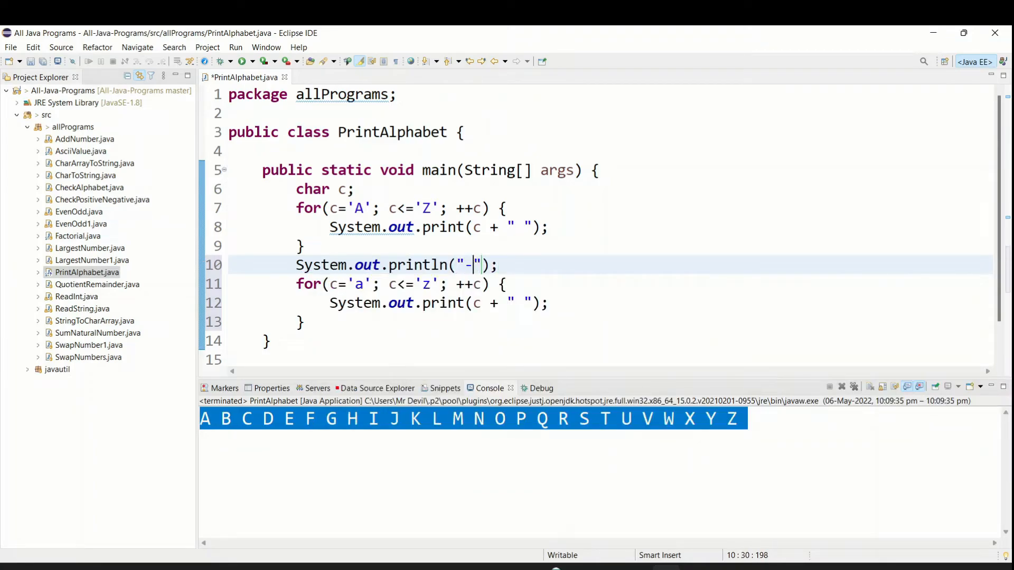
{"action": "type", "text": "---"}
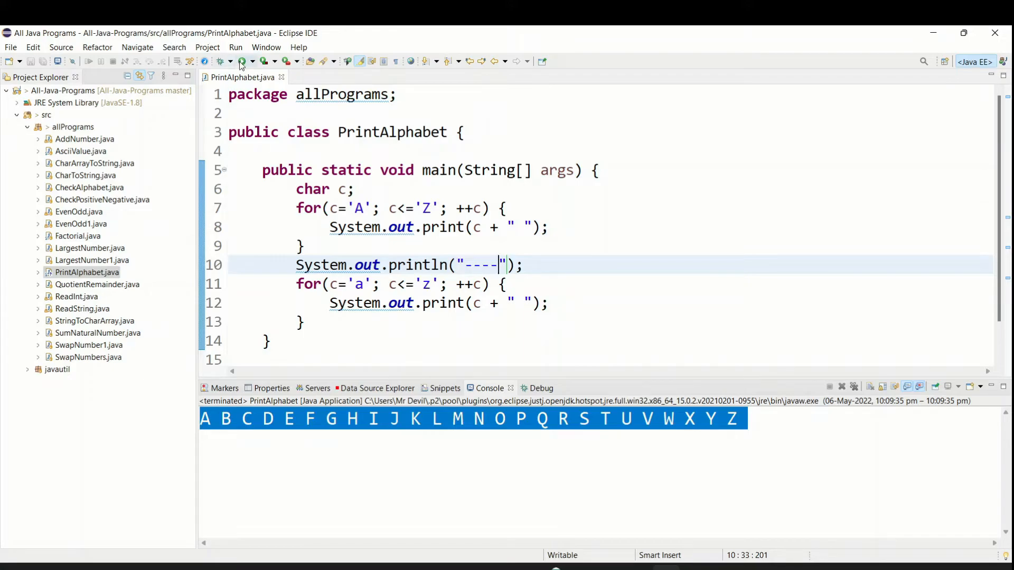
- Add System.out.println() after the uppercase loop and rerun to get separate output lines
{"action": "left_click", "coordinate": [244, 61]}
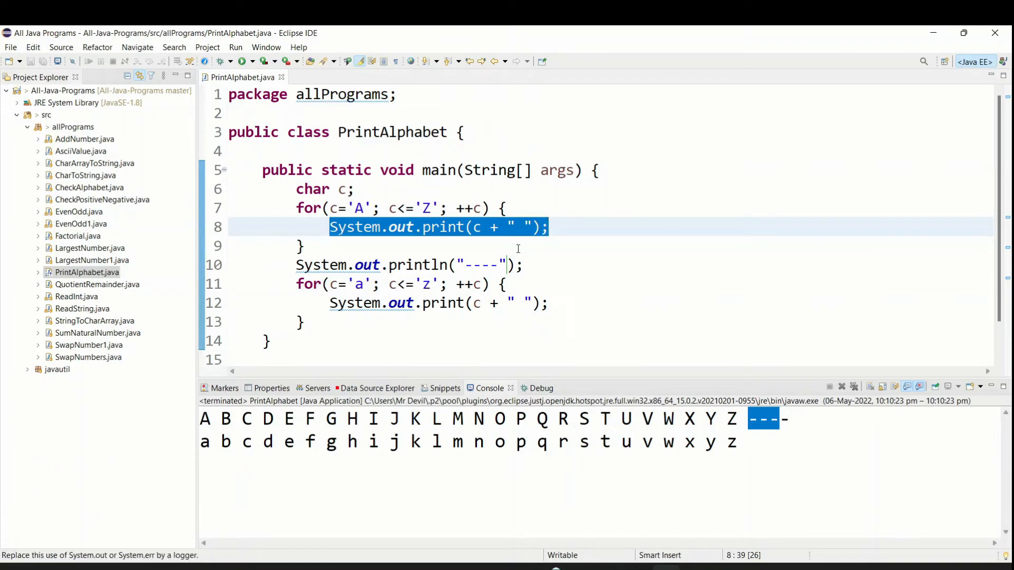
{"action": "left_click", "coordinate": [321, 247]}
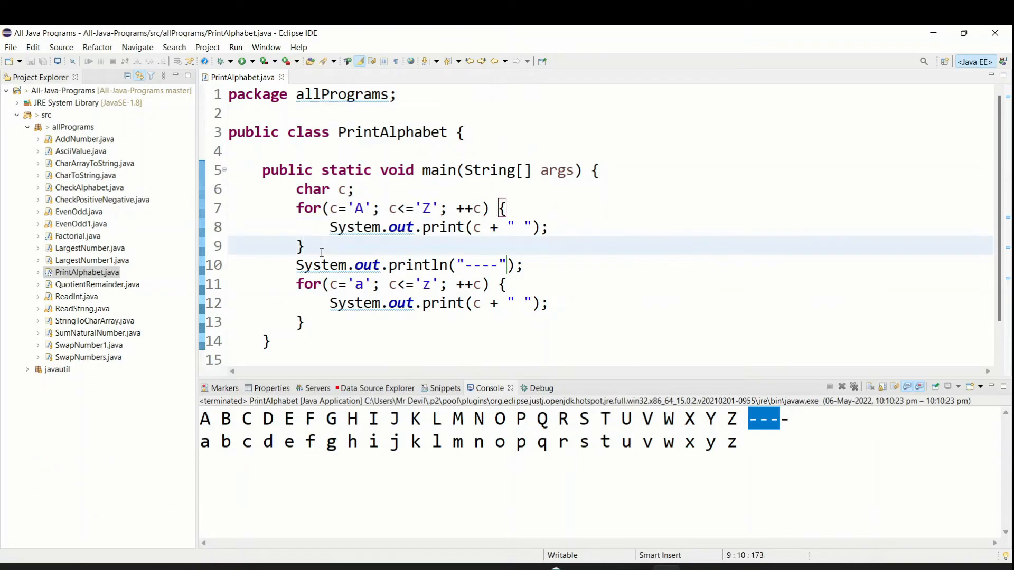
{"action": "type", "text": "sys"}
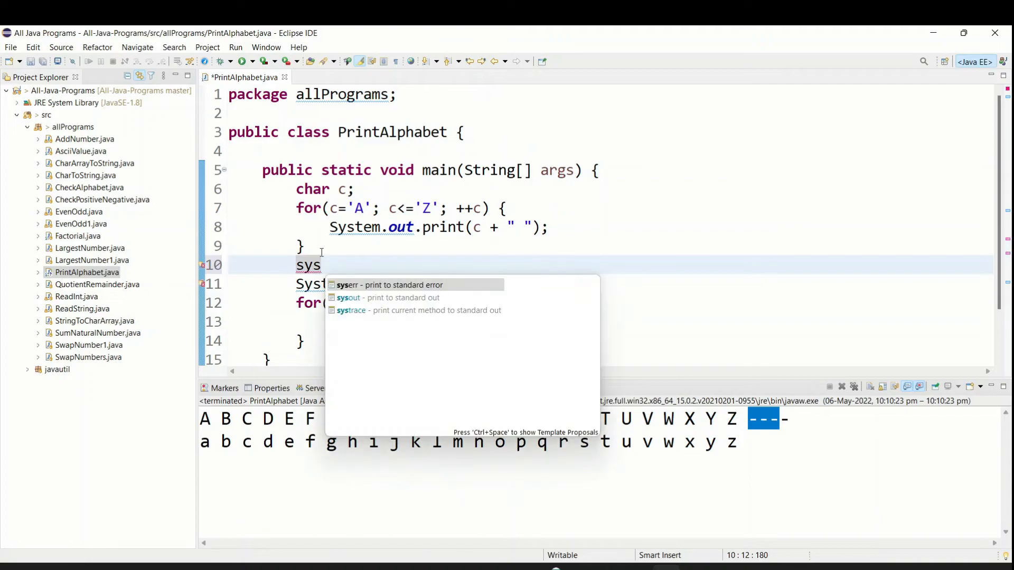
{"action": "left_click", "coordinate": [349, 297]}
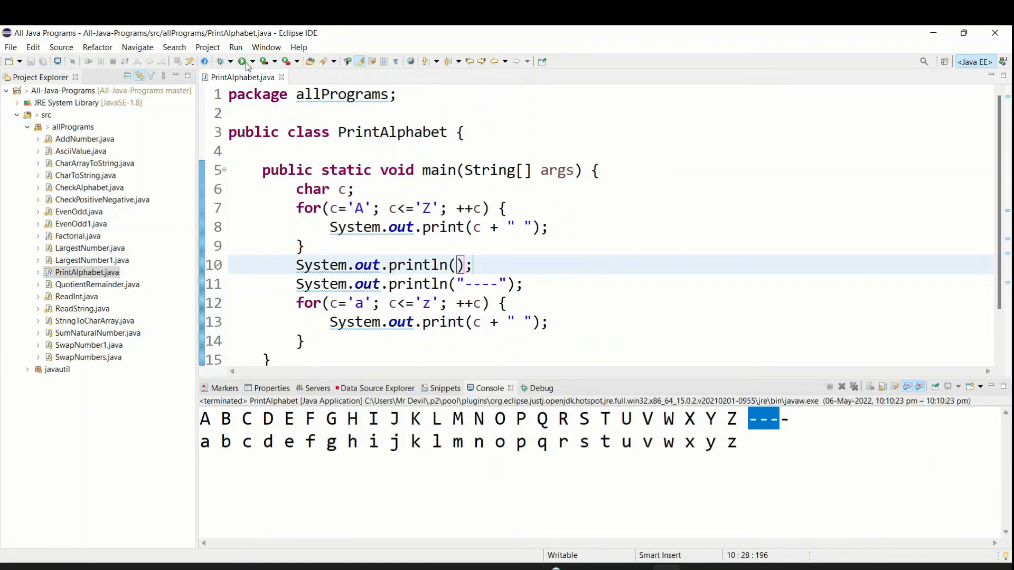
{"action": "left_click", "coordinate": [242, 60]}
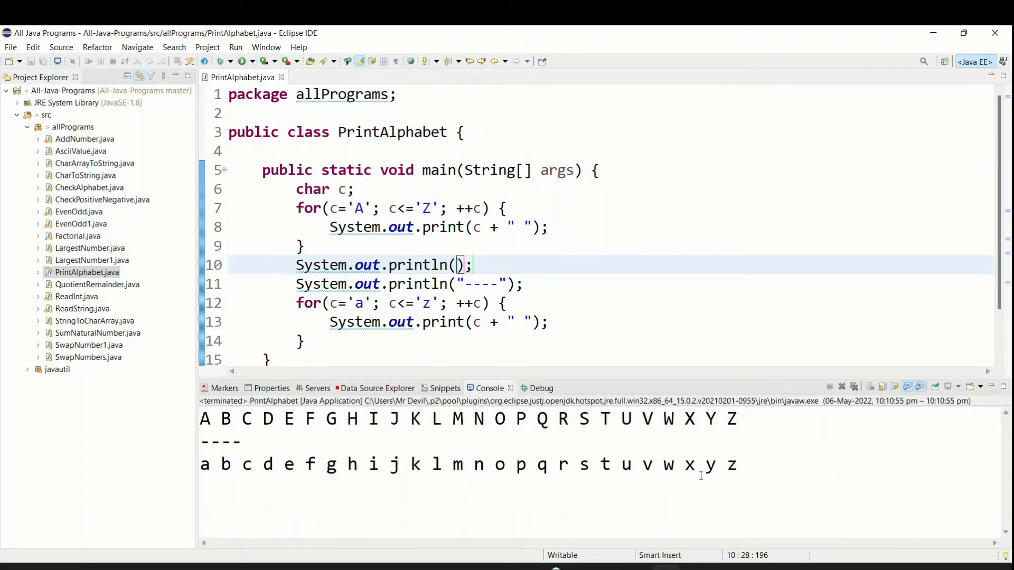